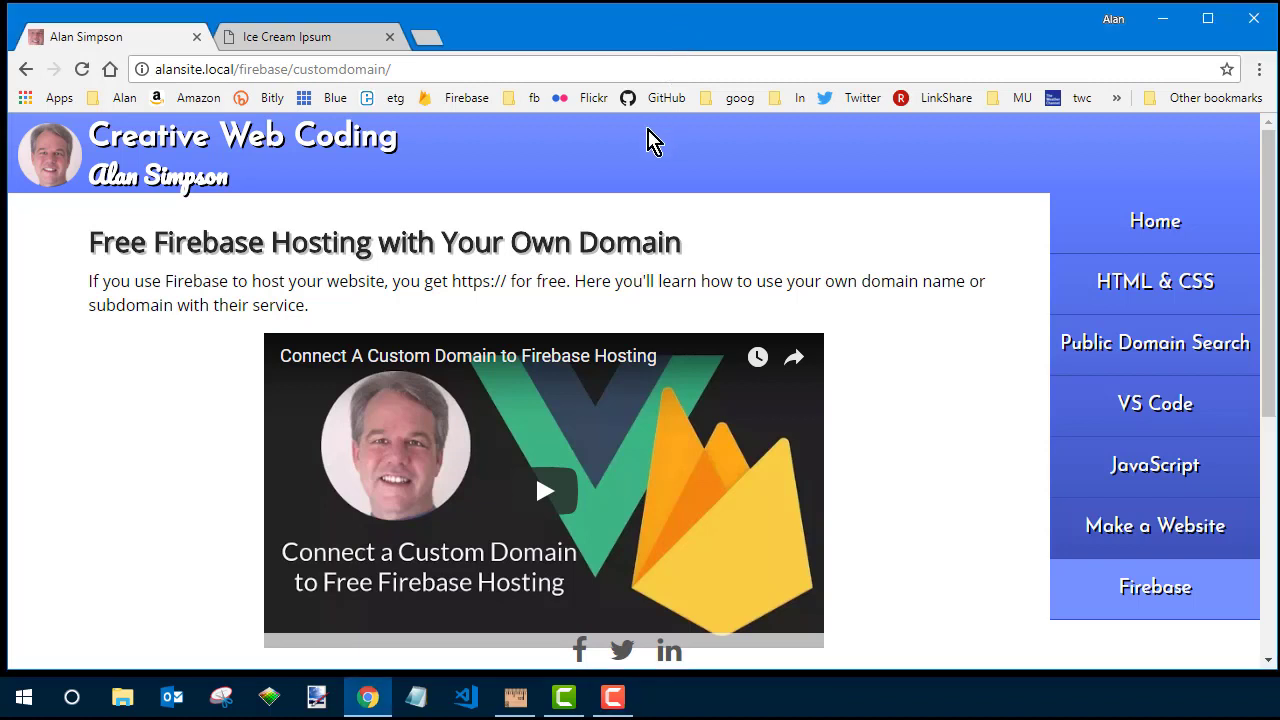
- Fill the comment form's first name with the autofilled name Alan
scroll("down", 3)
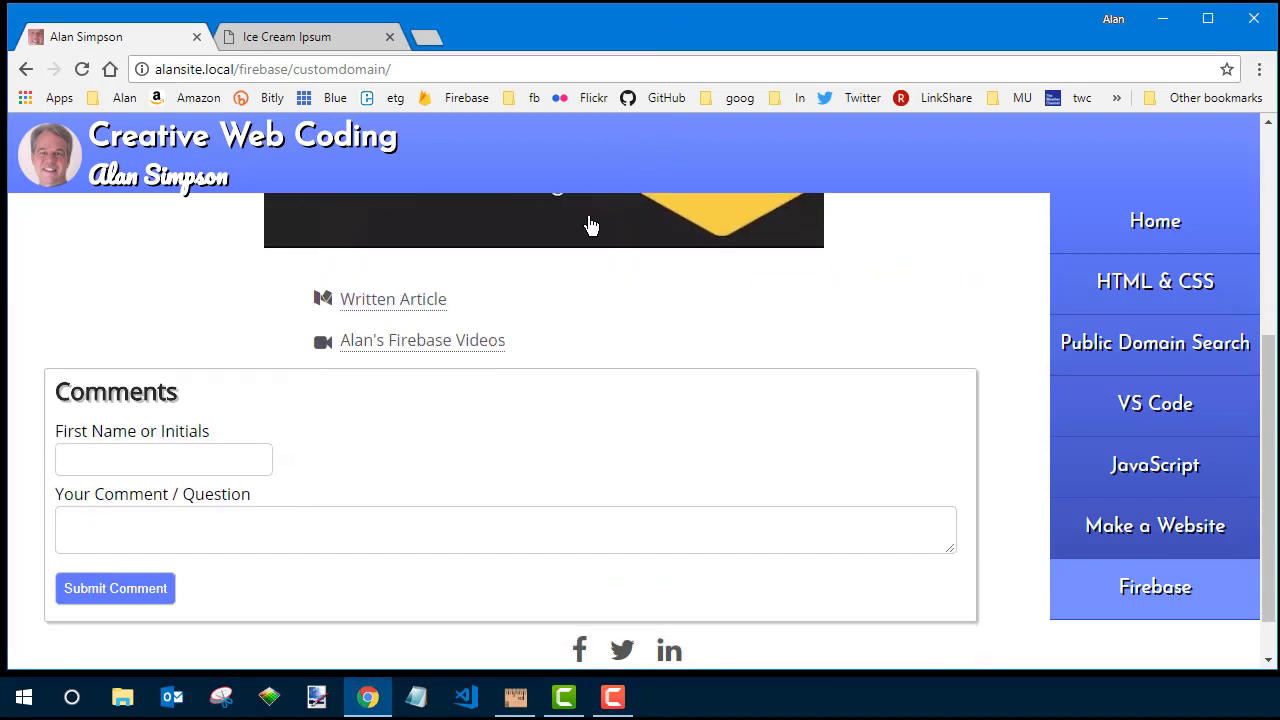
type("Al")
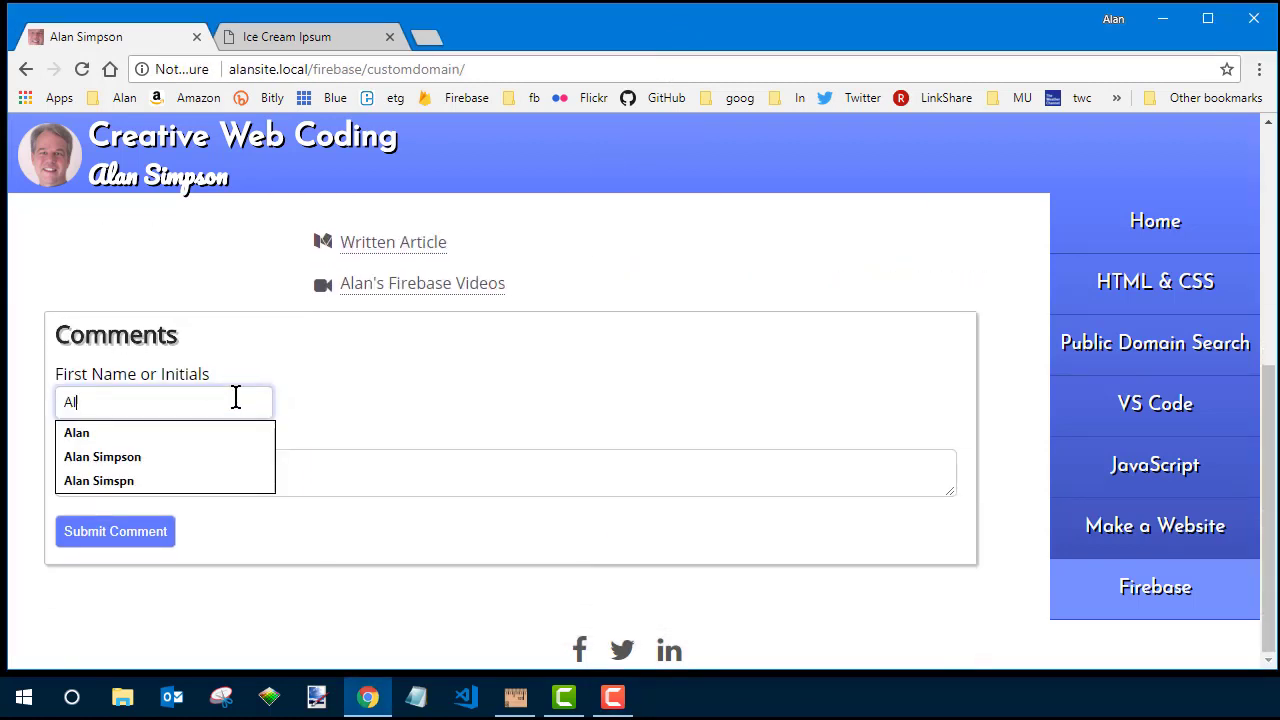
left_click(76, 432)
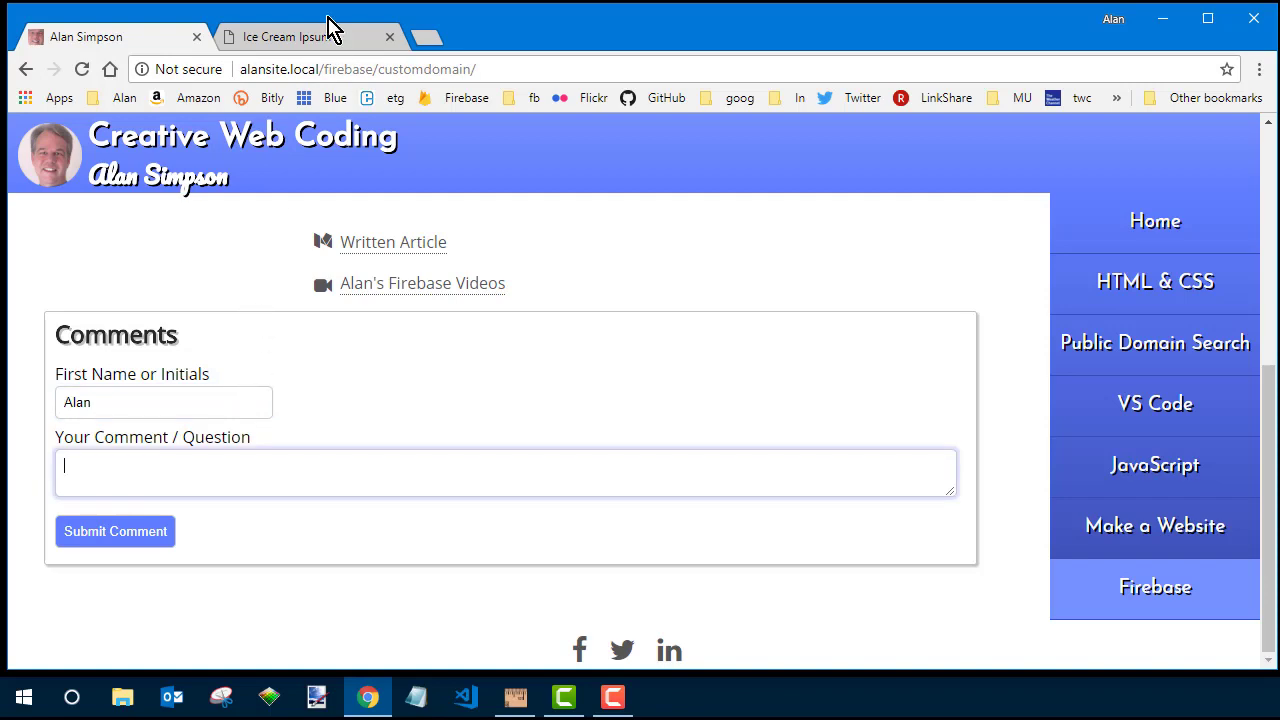
- Generate three paragraphs of Ice Cream Ipsum filler and return to the comment page
left_click(300, 37)
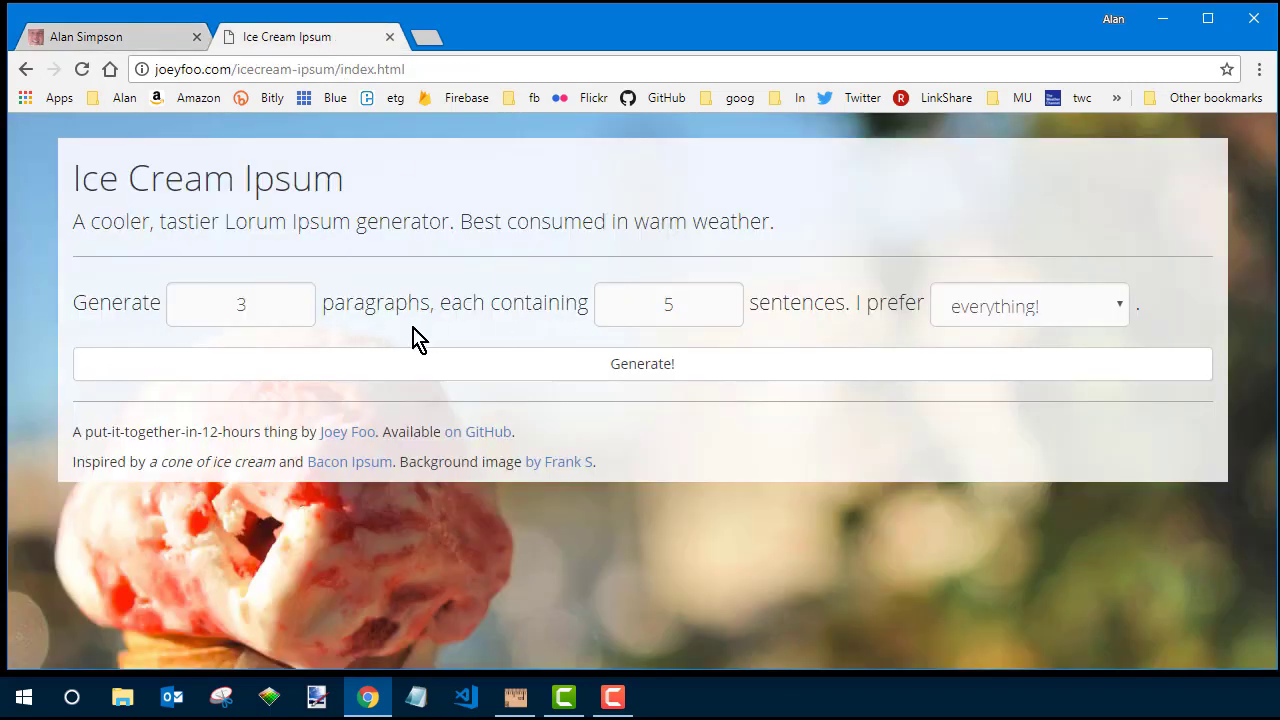
left_click(642, 363)
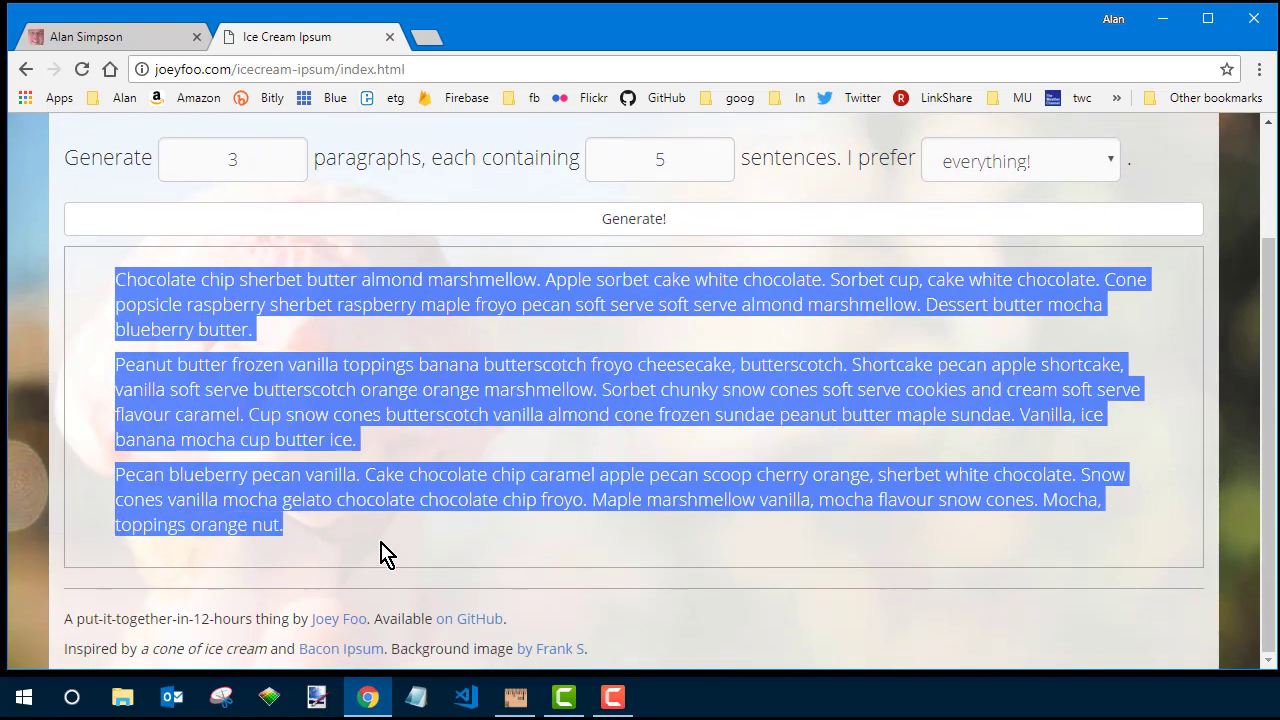
left_click(85, 37)
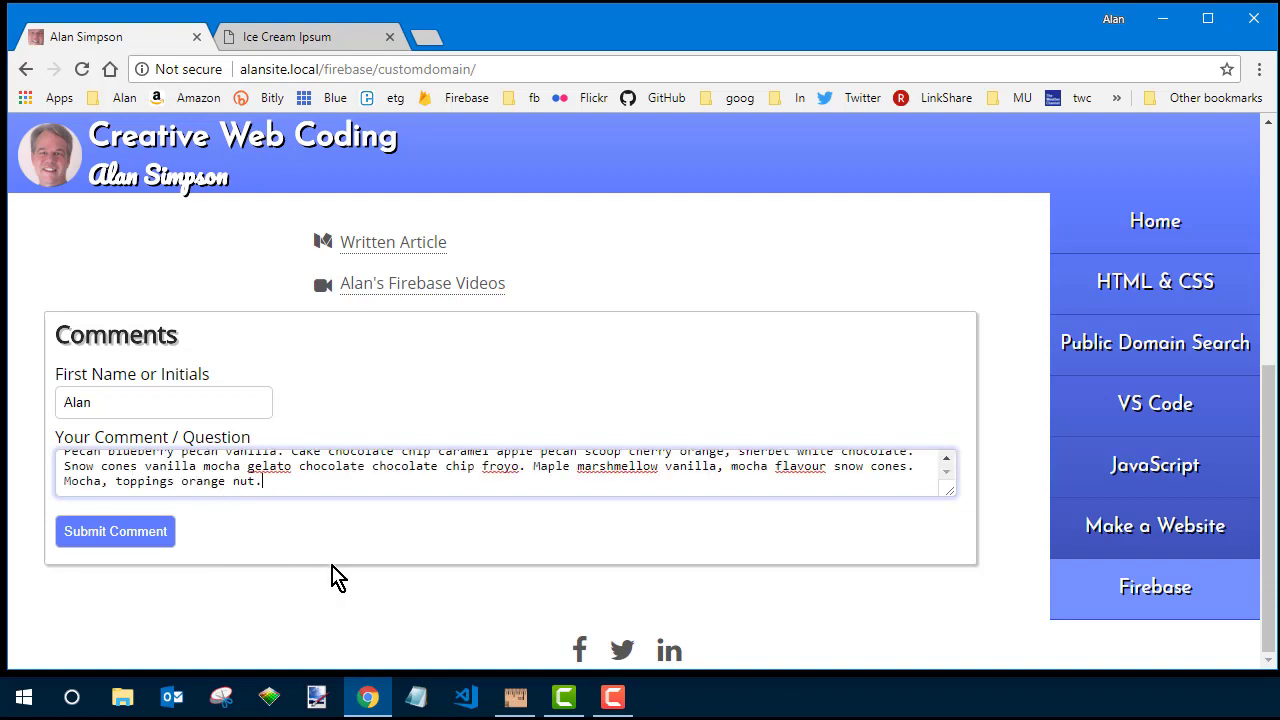
- Submit Alan's ice-cream filler comment and check it posted below the form
left_click(115, 531)
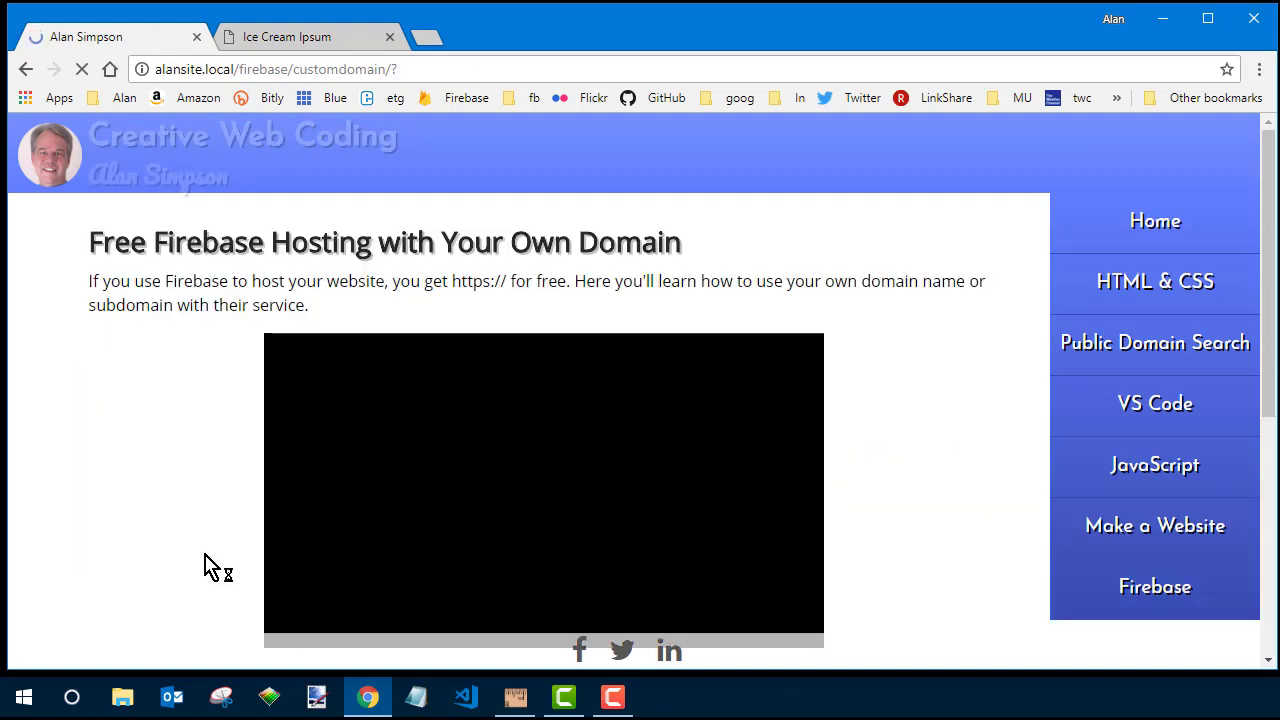
scroll("down", 3)
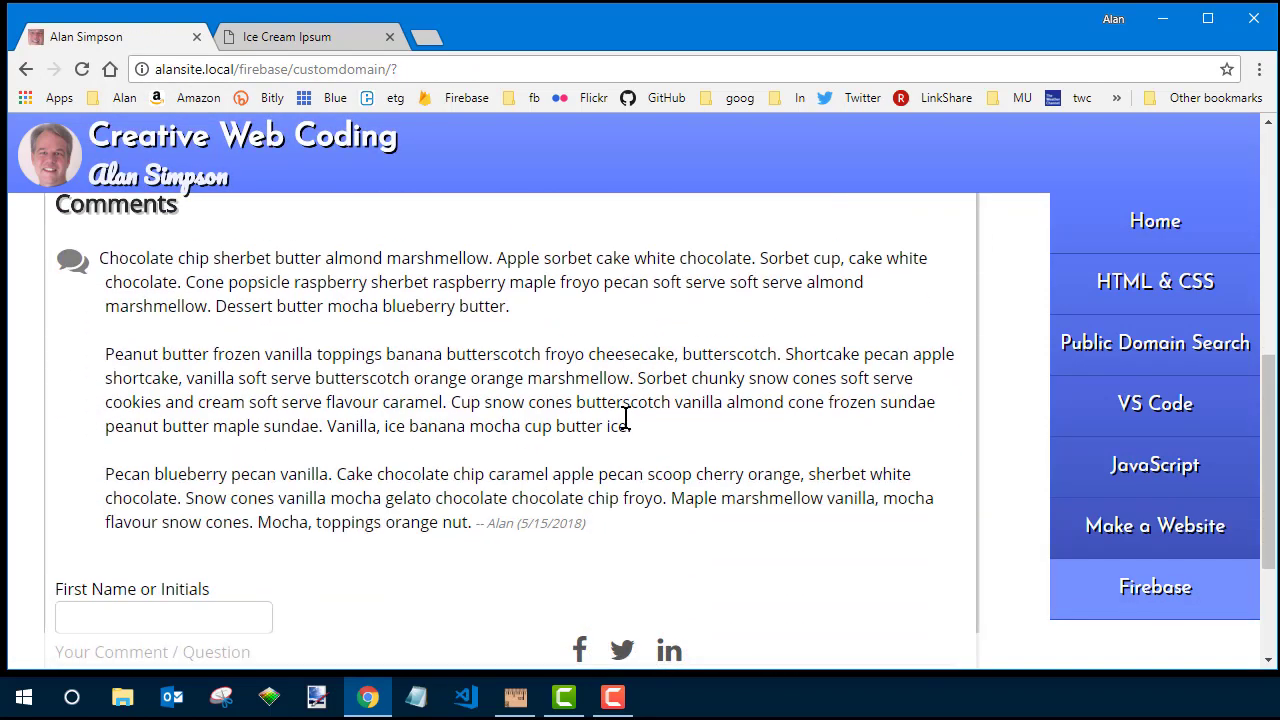
scroll("up", 3)
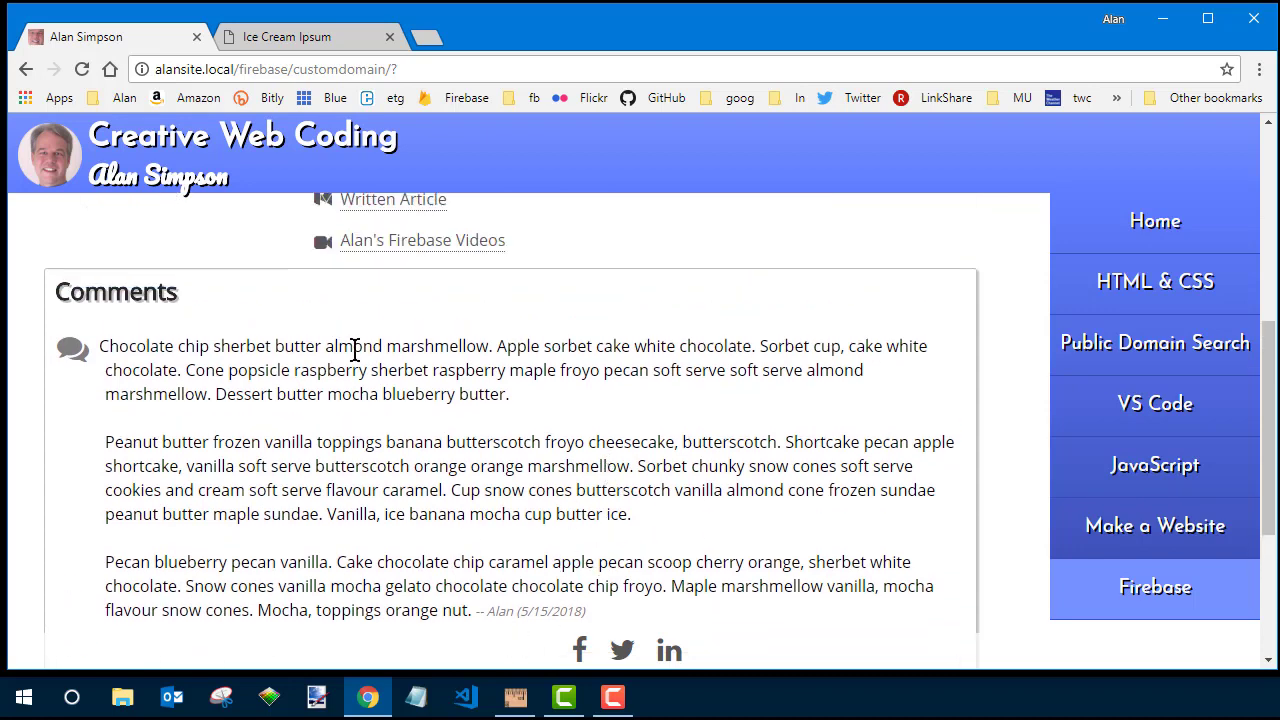
scroll("down", 3)
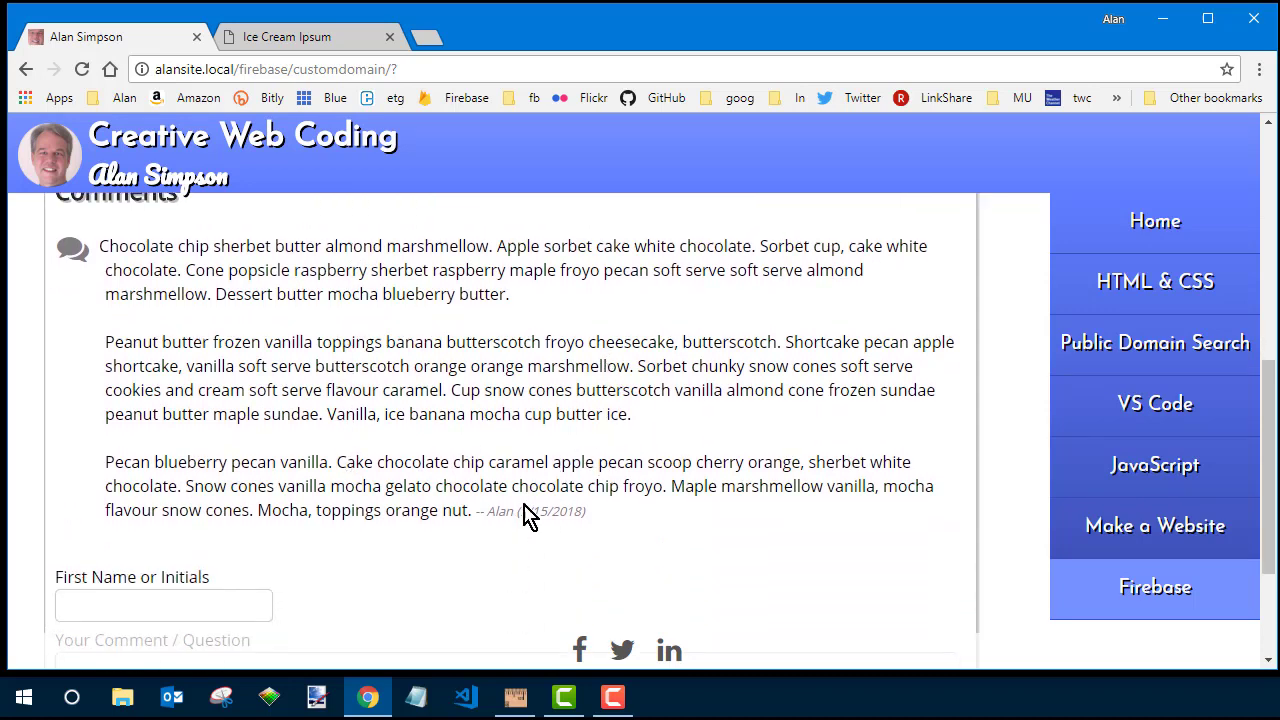
- Enter Wilbur as the second commenter's first name
left_click(163, 605)
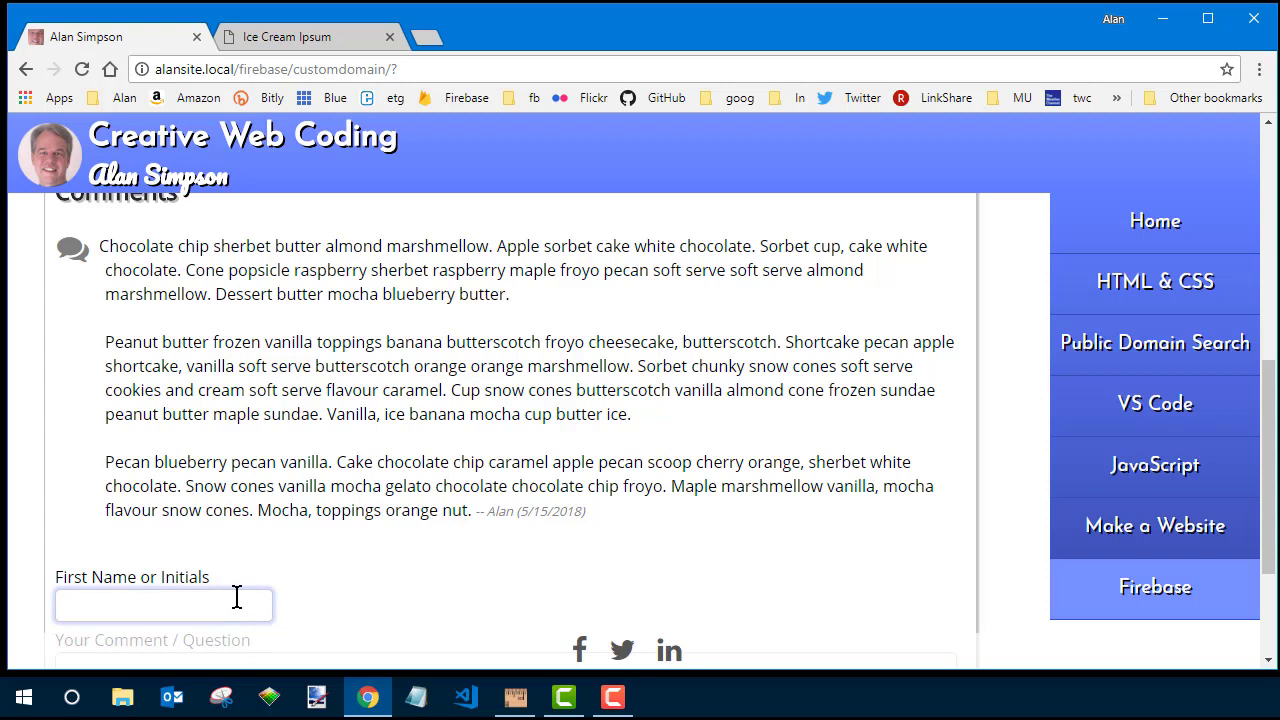
type("Wilbur")
left_click(506, 661)
type("I don't get it")
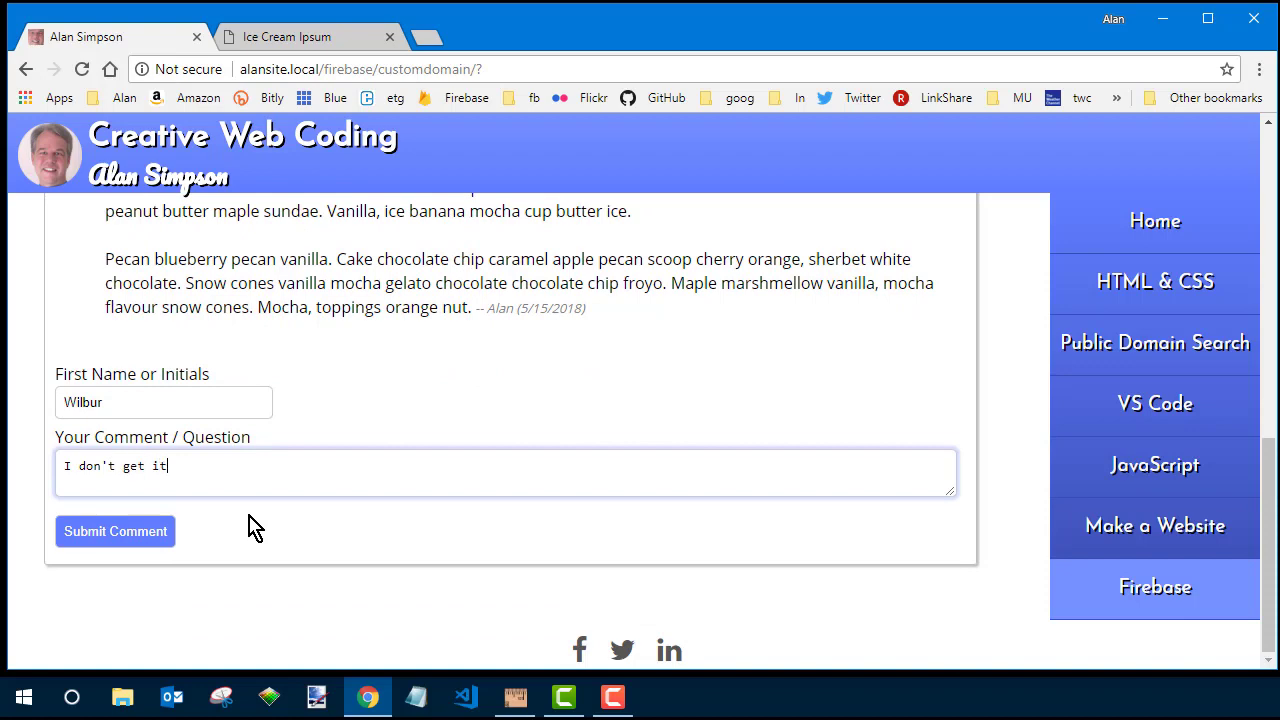
- Submit Wilbur's reply 'I don't get it.' so it lists beneath Alan's comment
left_click(114, 531)
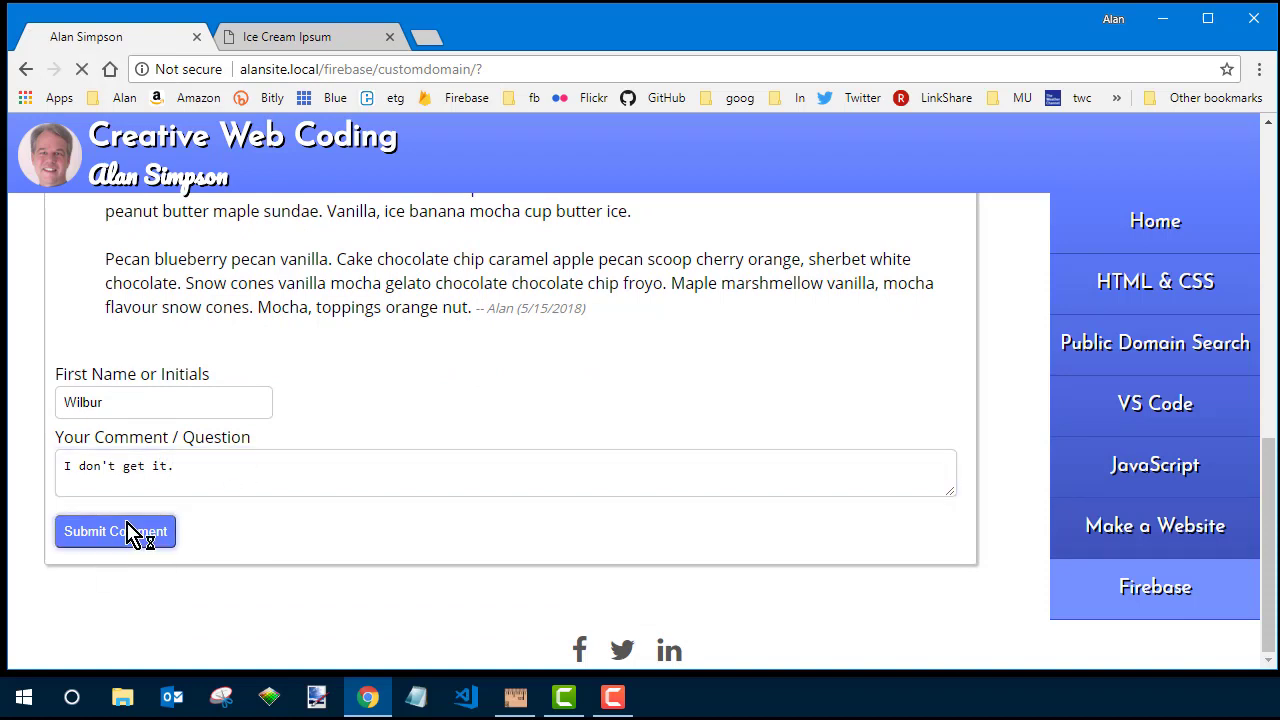
left_click(114, 531)
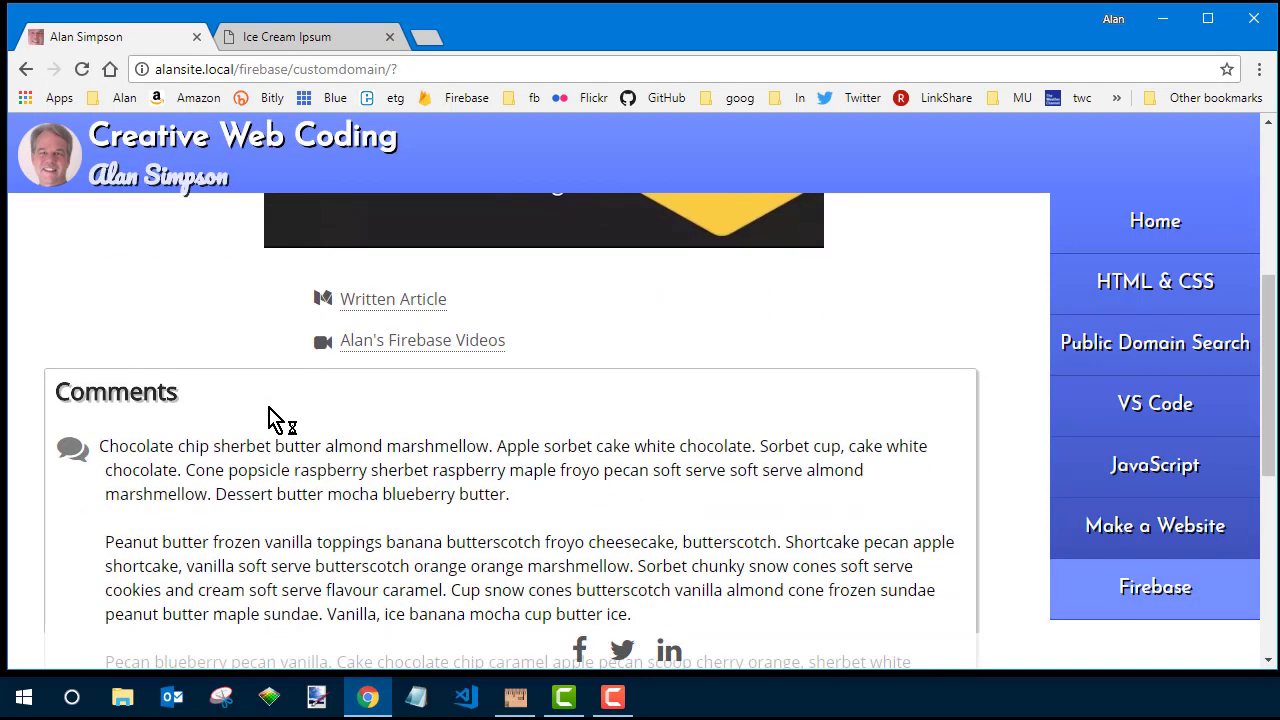
scroll("down", 3)
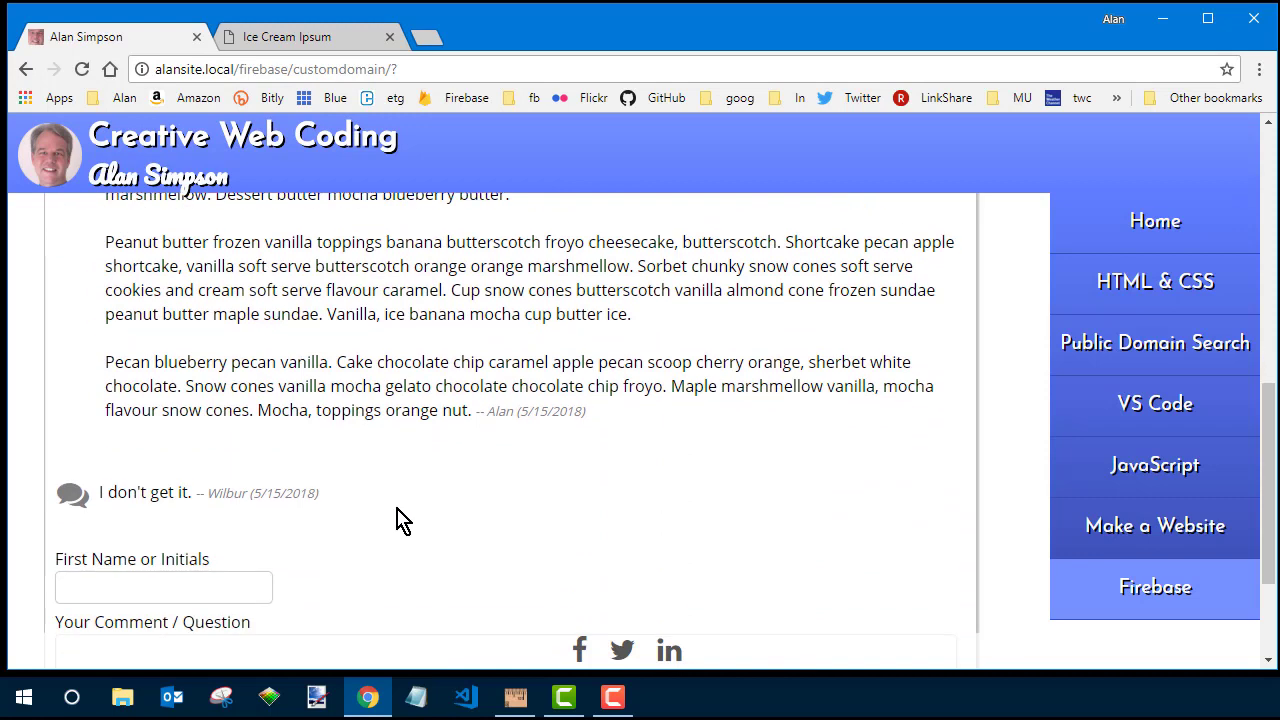
scroll("down", 3)
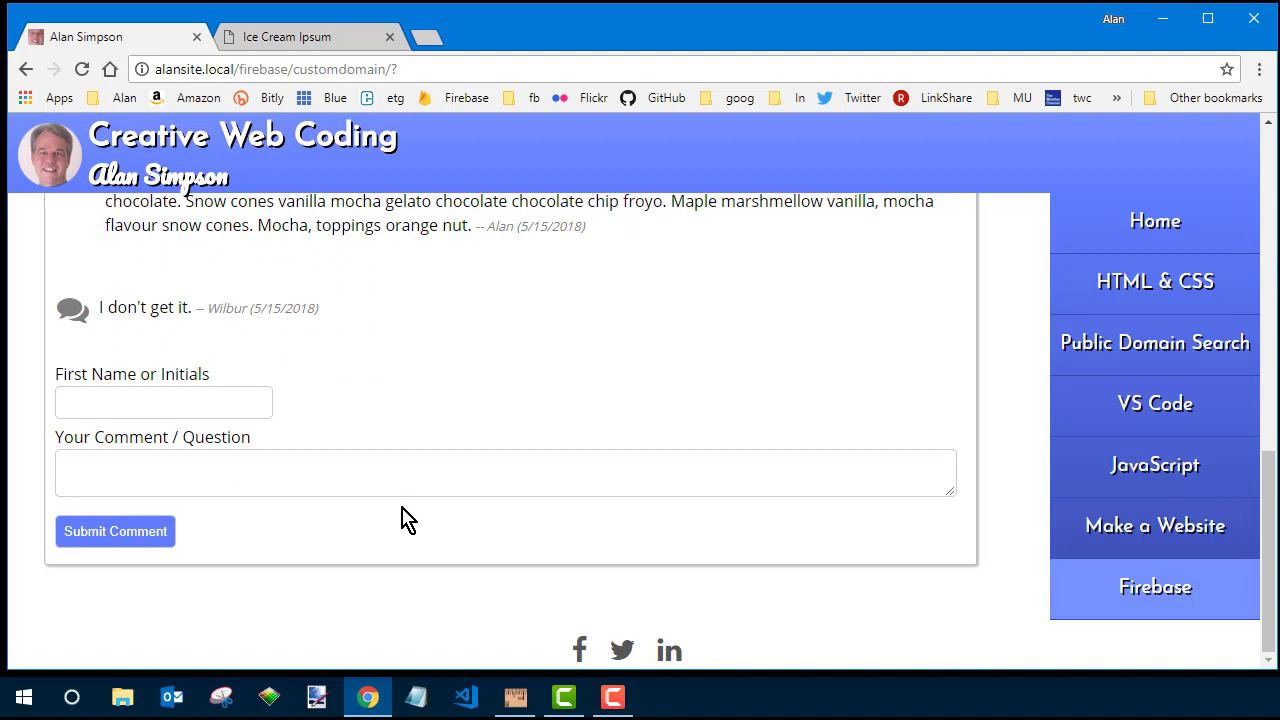
mouse_move(217, 528)
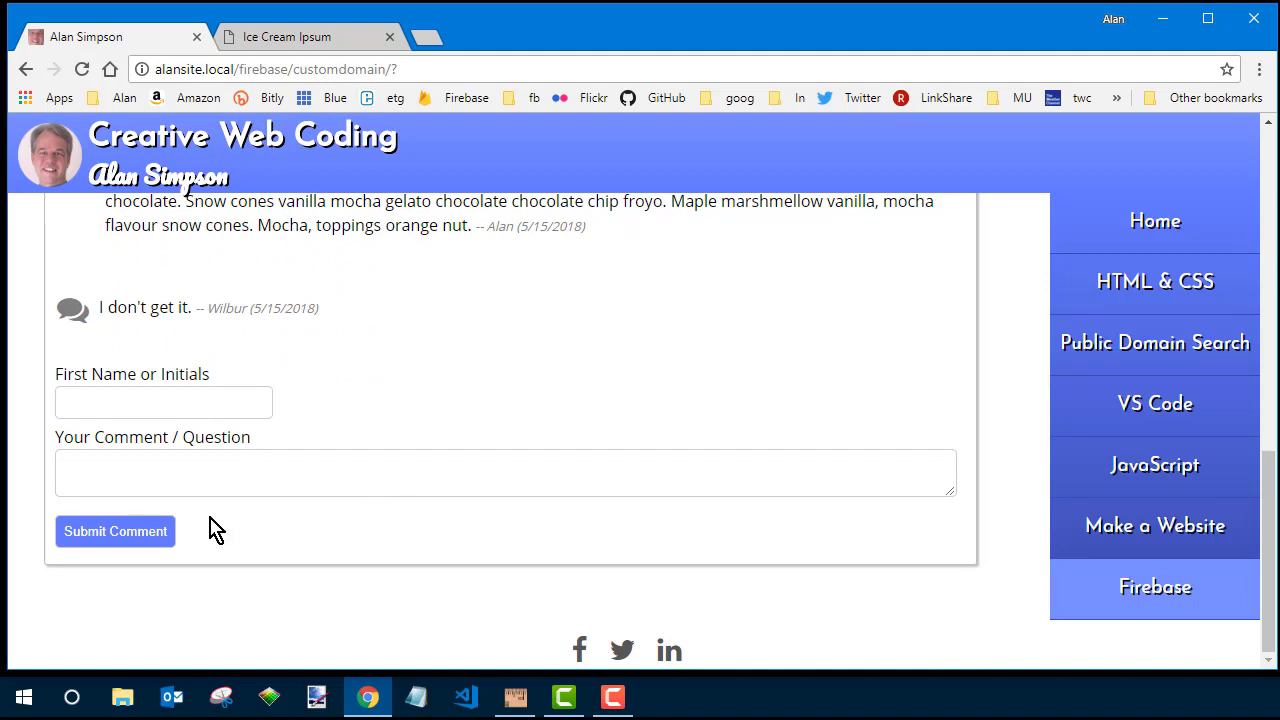
- Try submitting an empty comment, then one reading 'hey', and scroll back up
left_click(115, 531)
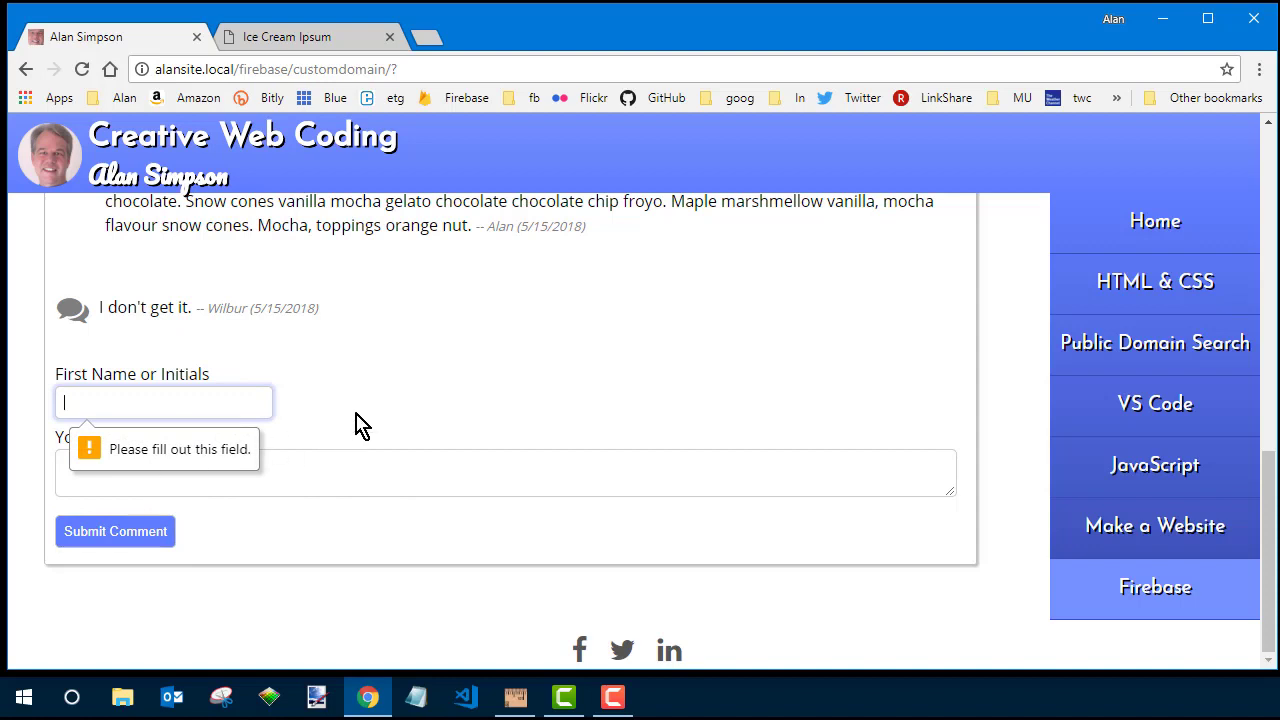
type("hey")
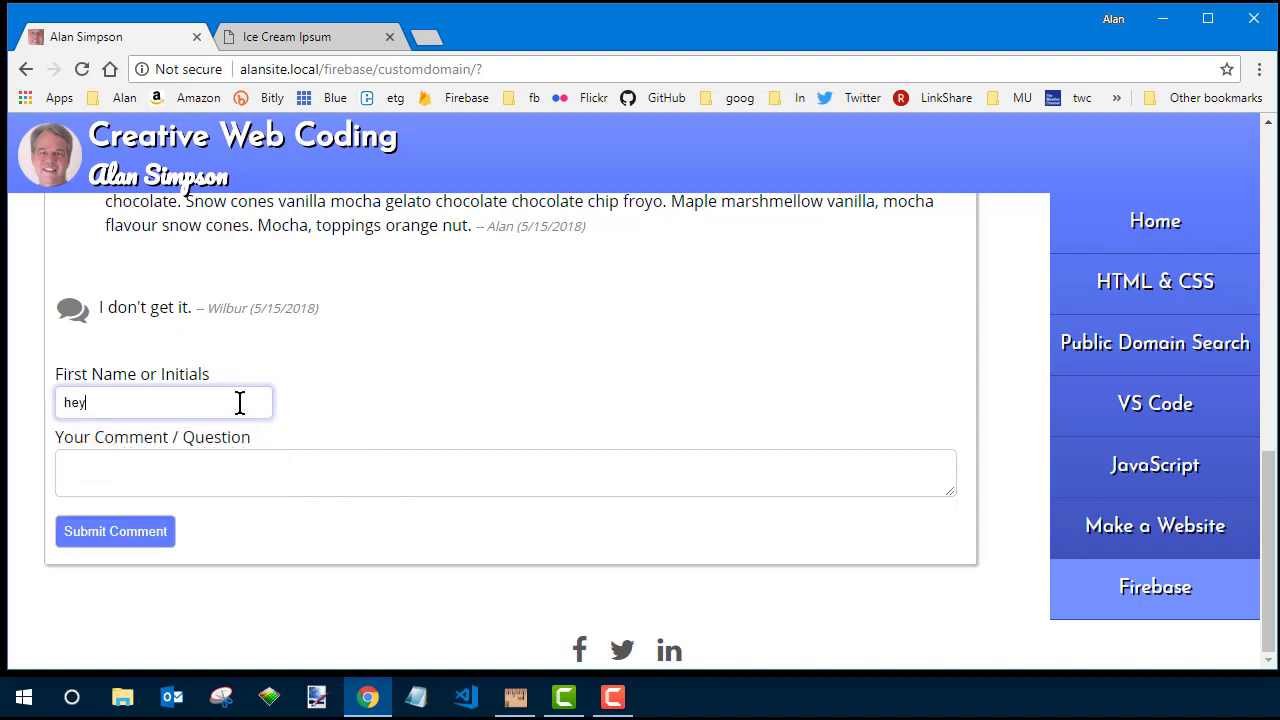
left_click(115, 531)
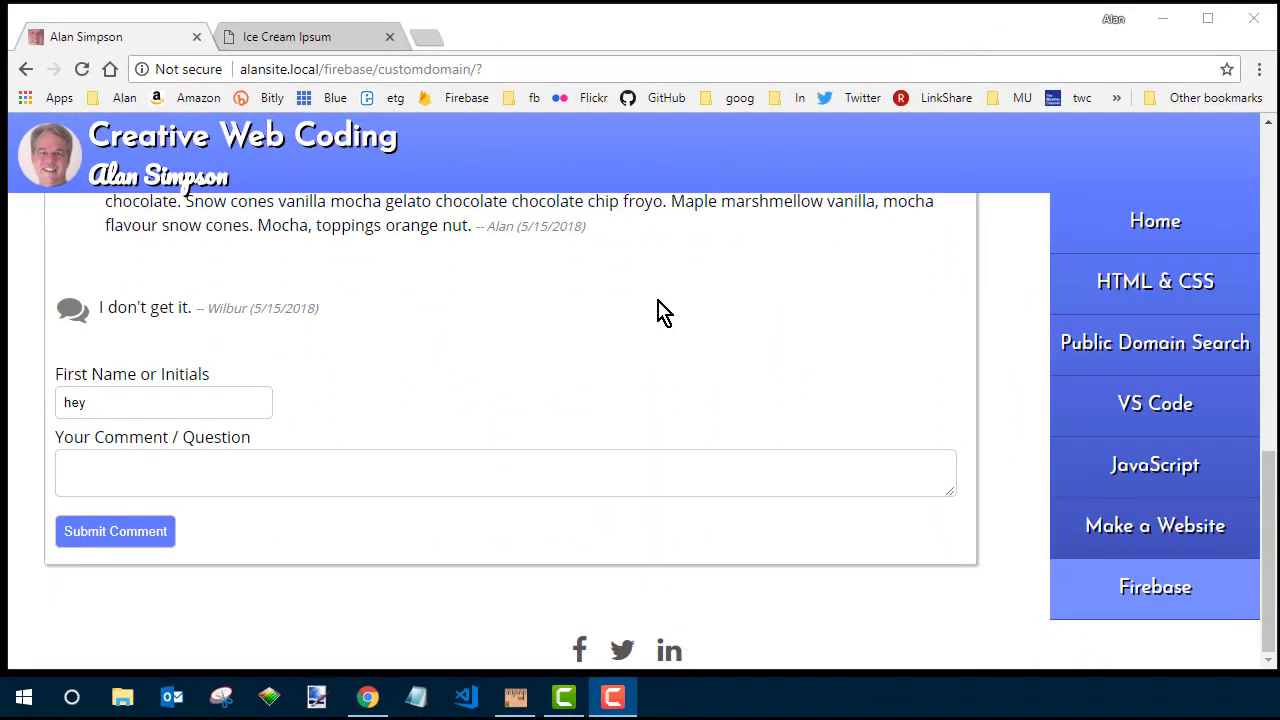
scroll("up", 3)
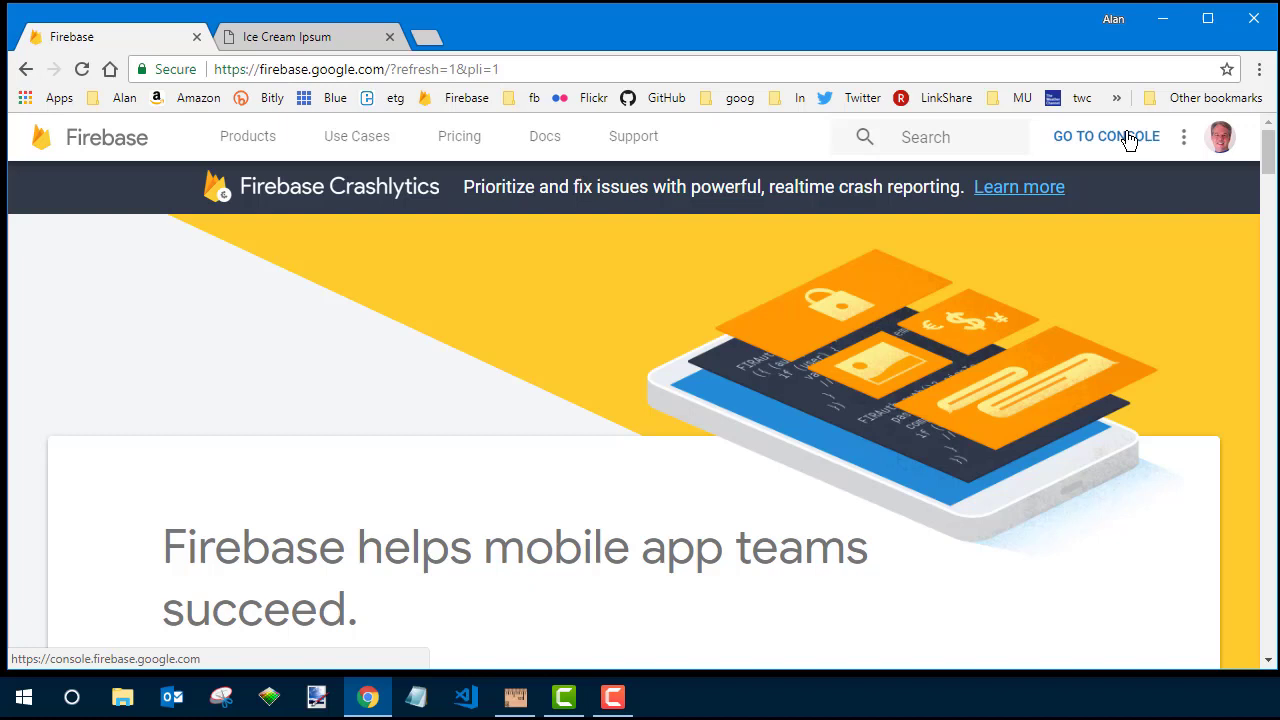
- Go to the Firebase console from firebase.google.com
left_click(1105, 136)
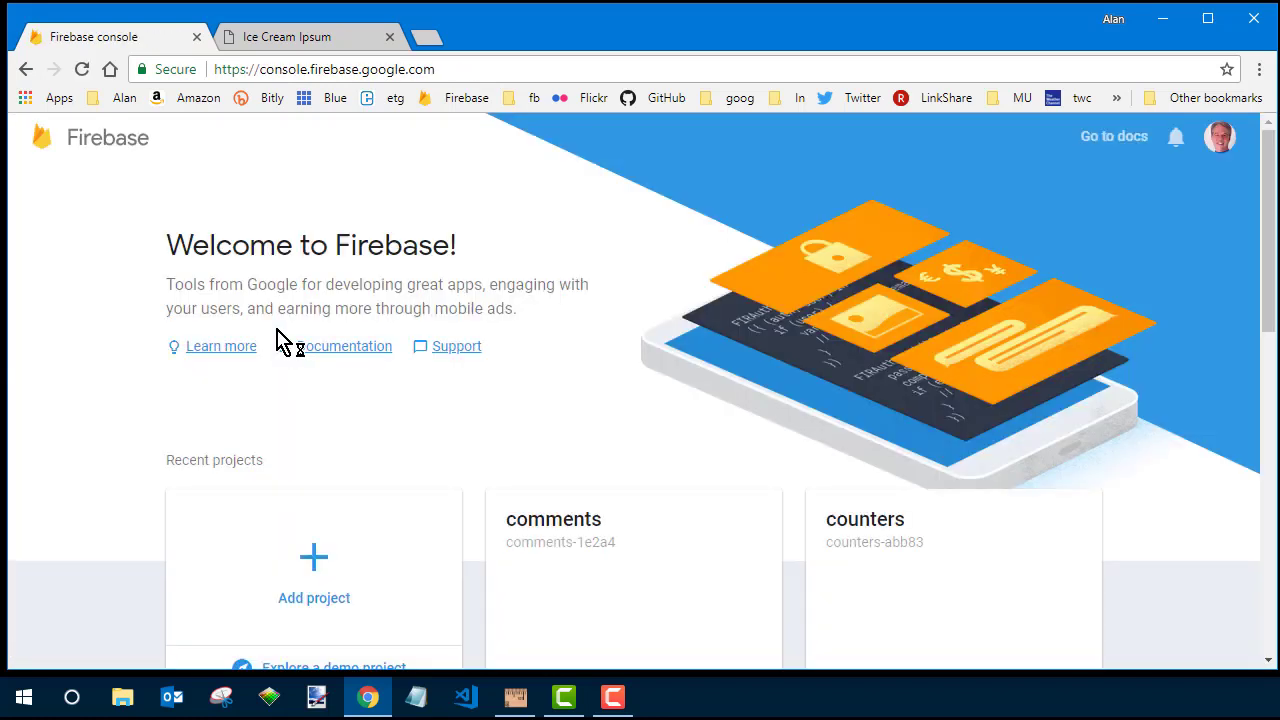
mouse_move(314, 565)
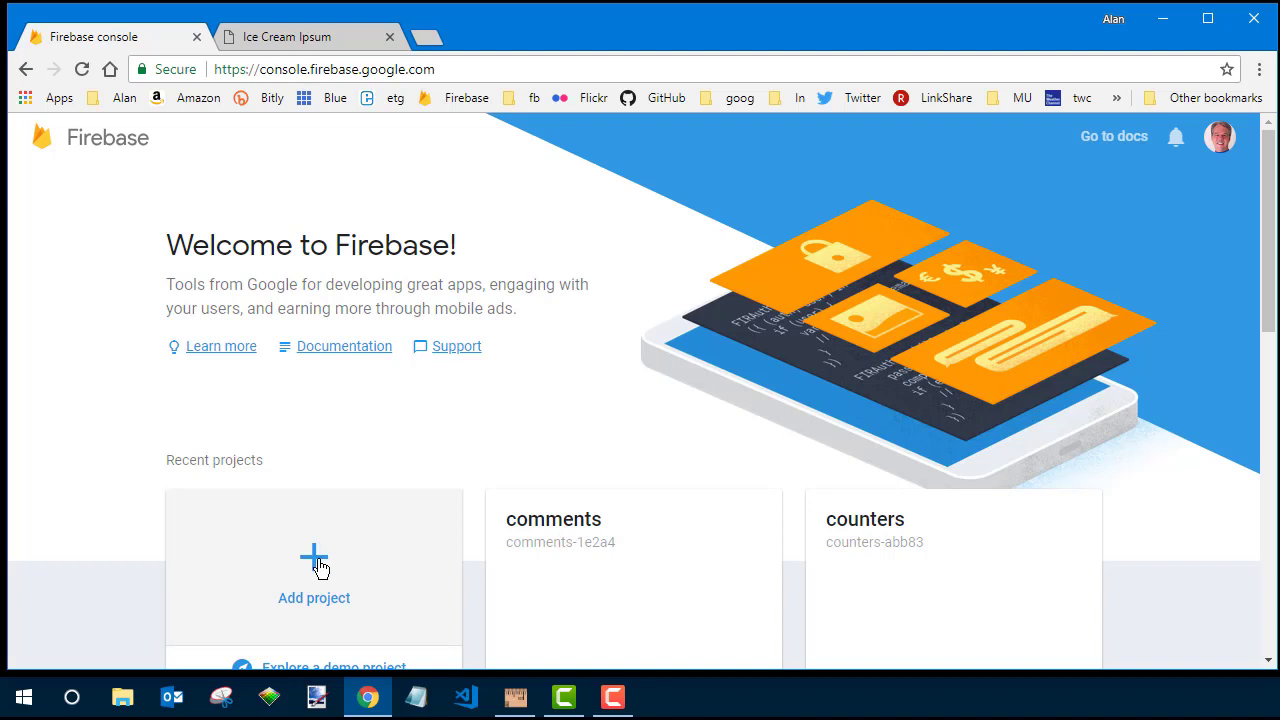
- Add a new project and name it comments2
left_click(314, 570)
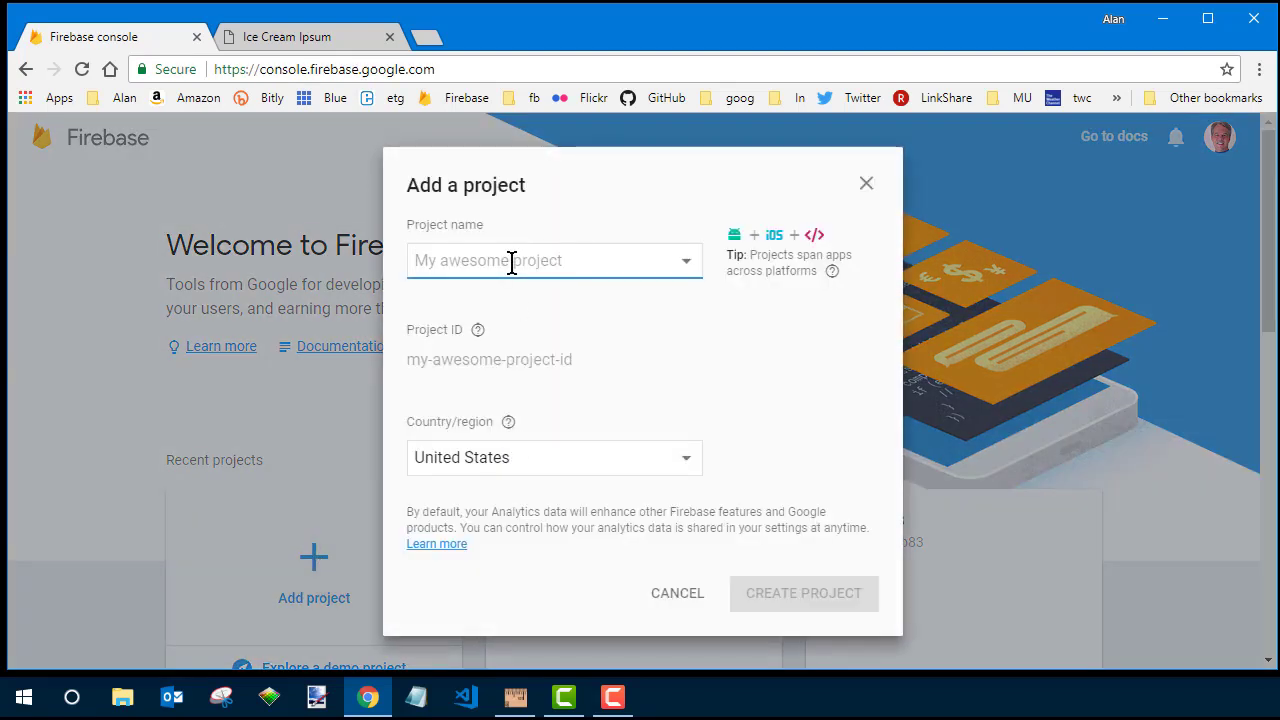
type("comm")
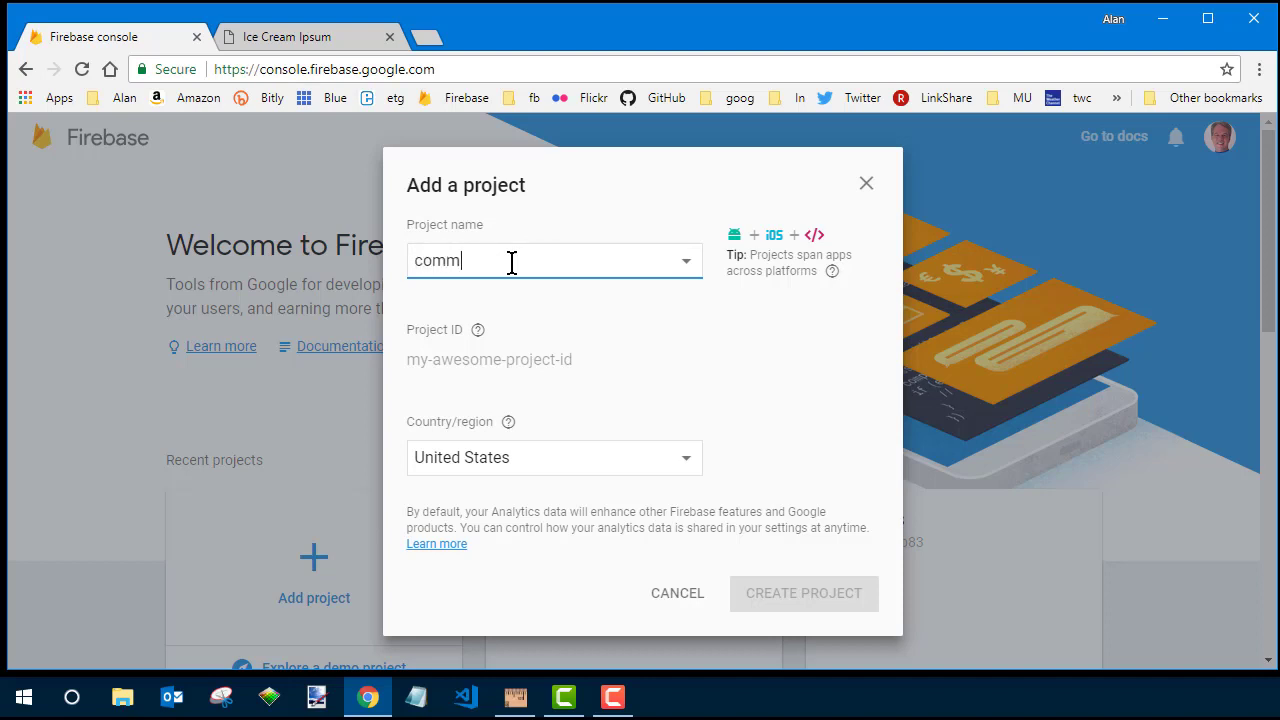
type("ents2")
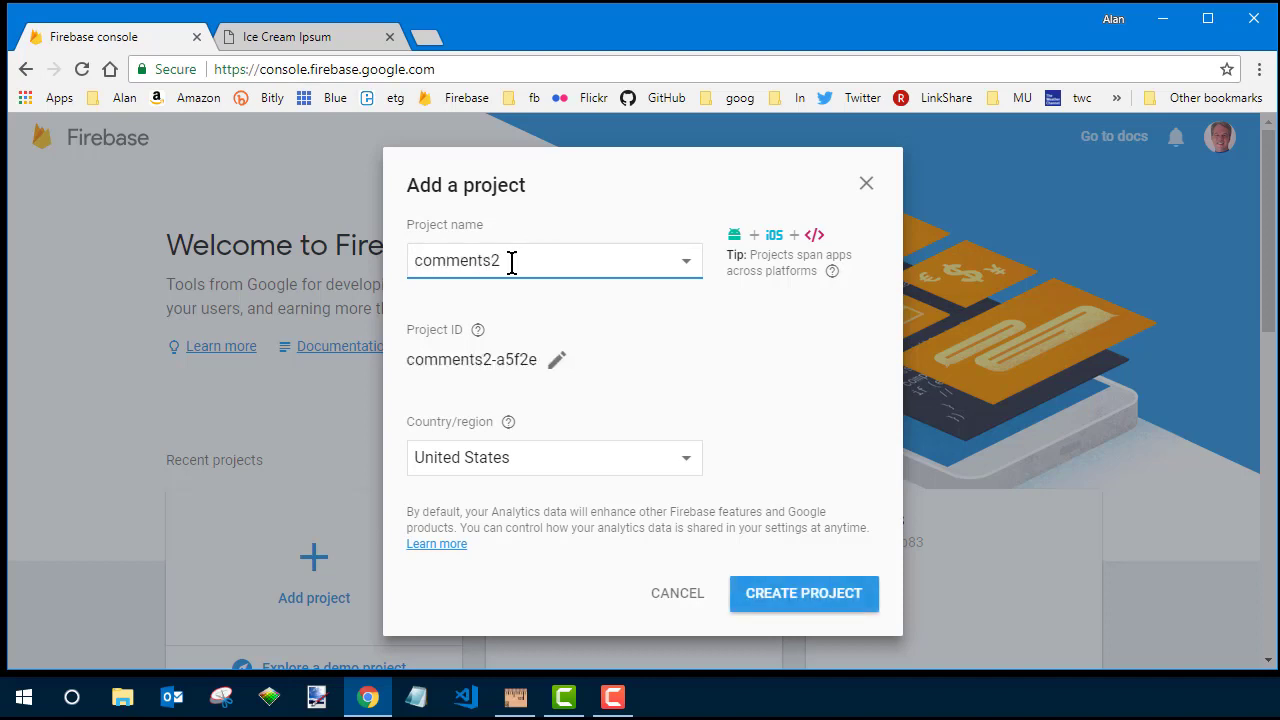
mouse_move(804, 593)
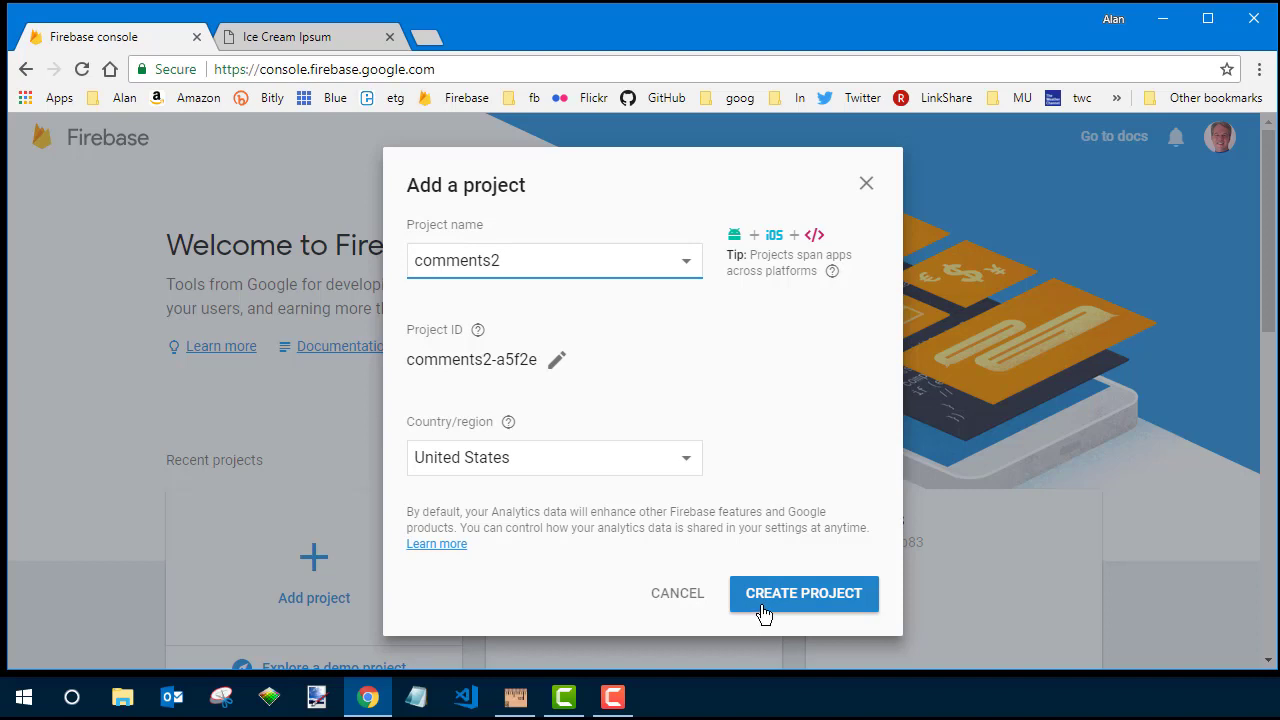
- Create the comments2 project and wait for it to be ready
left_click(803, 593)
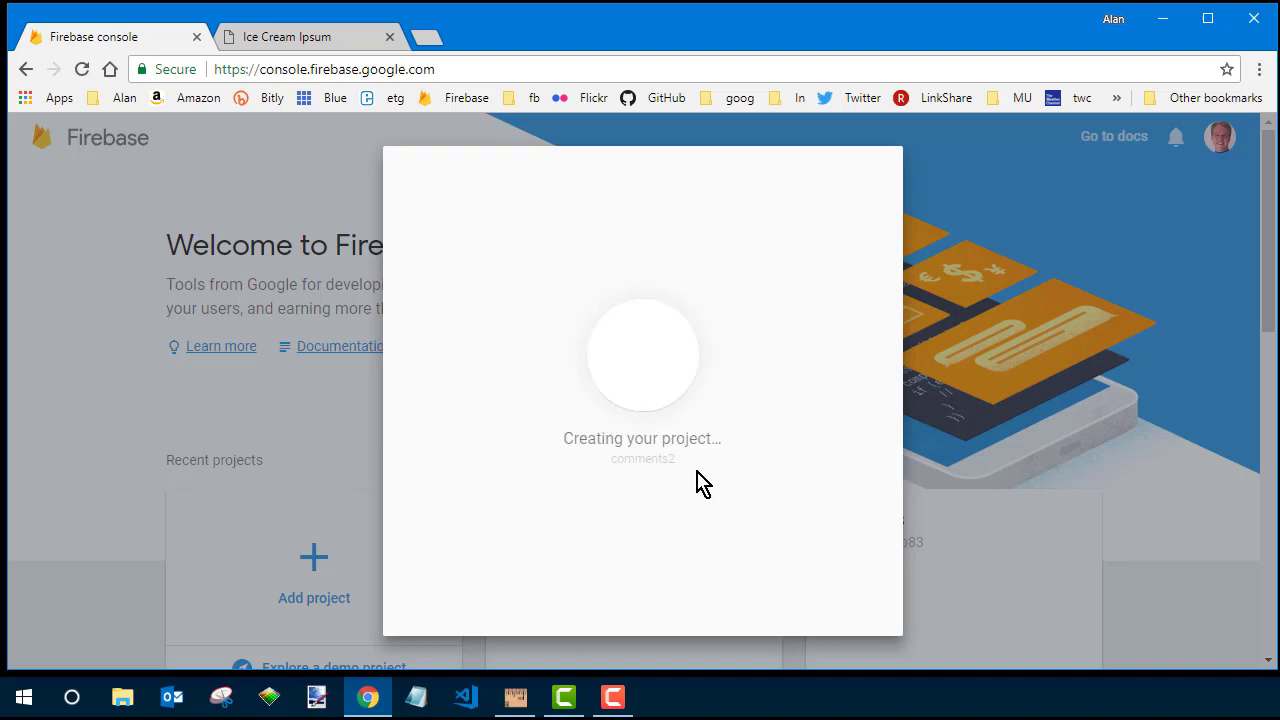
mouse_move(670, 328)
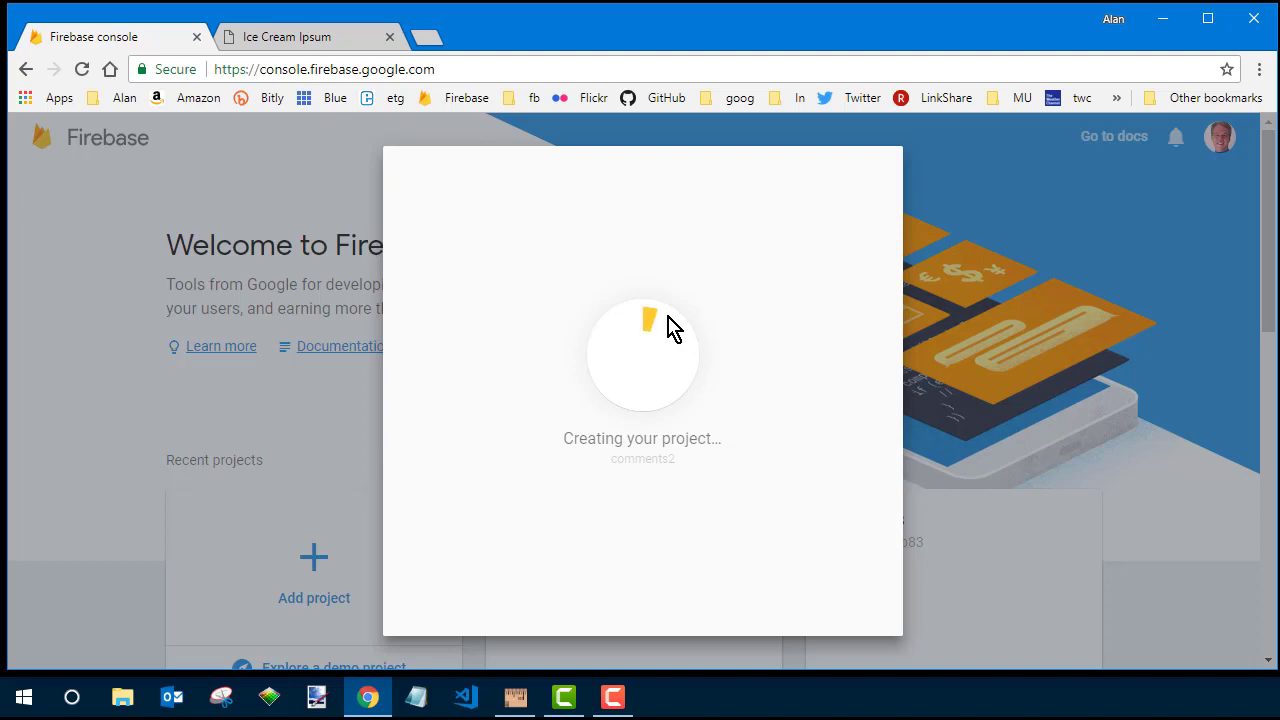
mouse_move(806, 406)
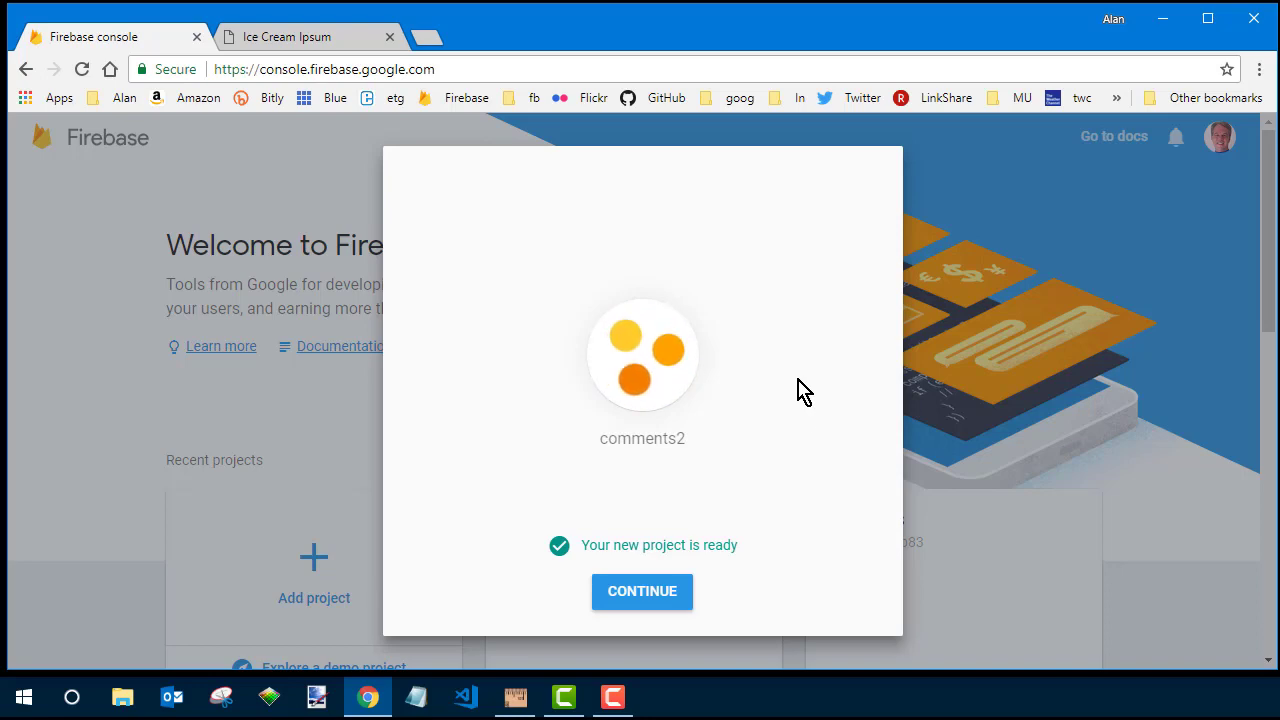
- Continue into the comments2 overview and start Database setup from Discover Firebase
left_click(642, 591)
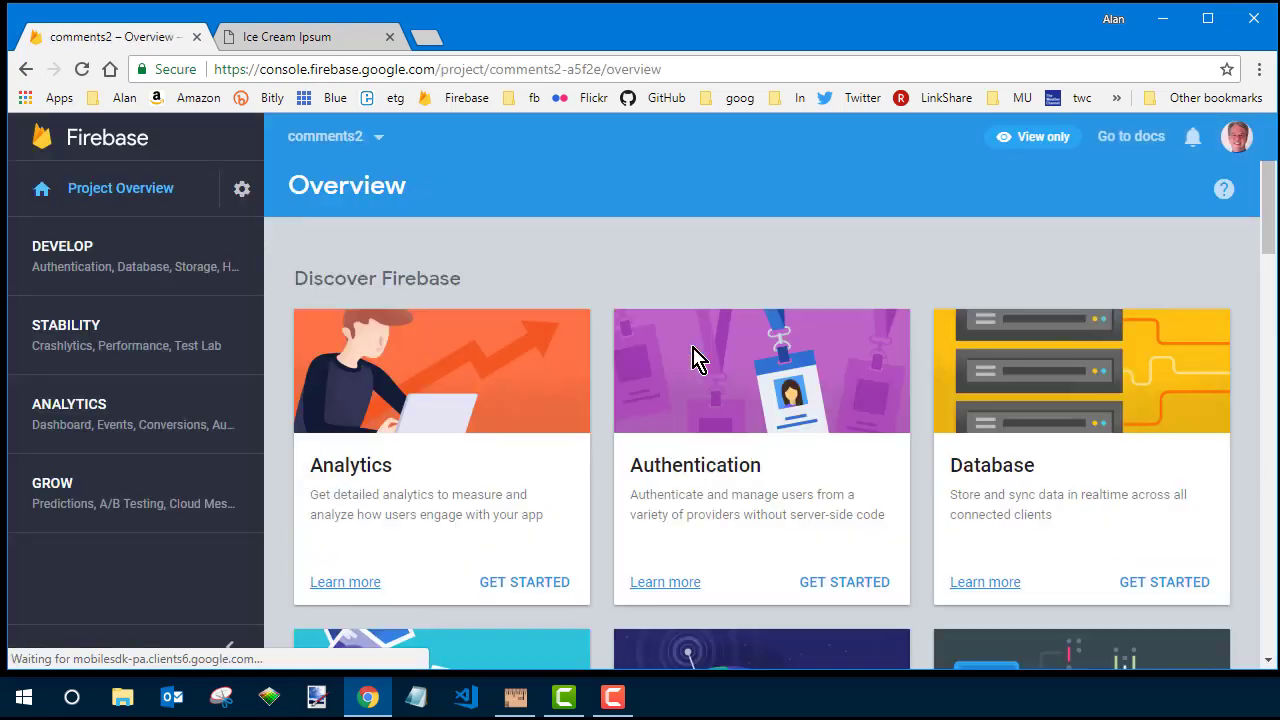
scroll("up", 3)
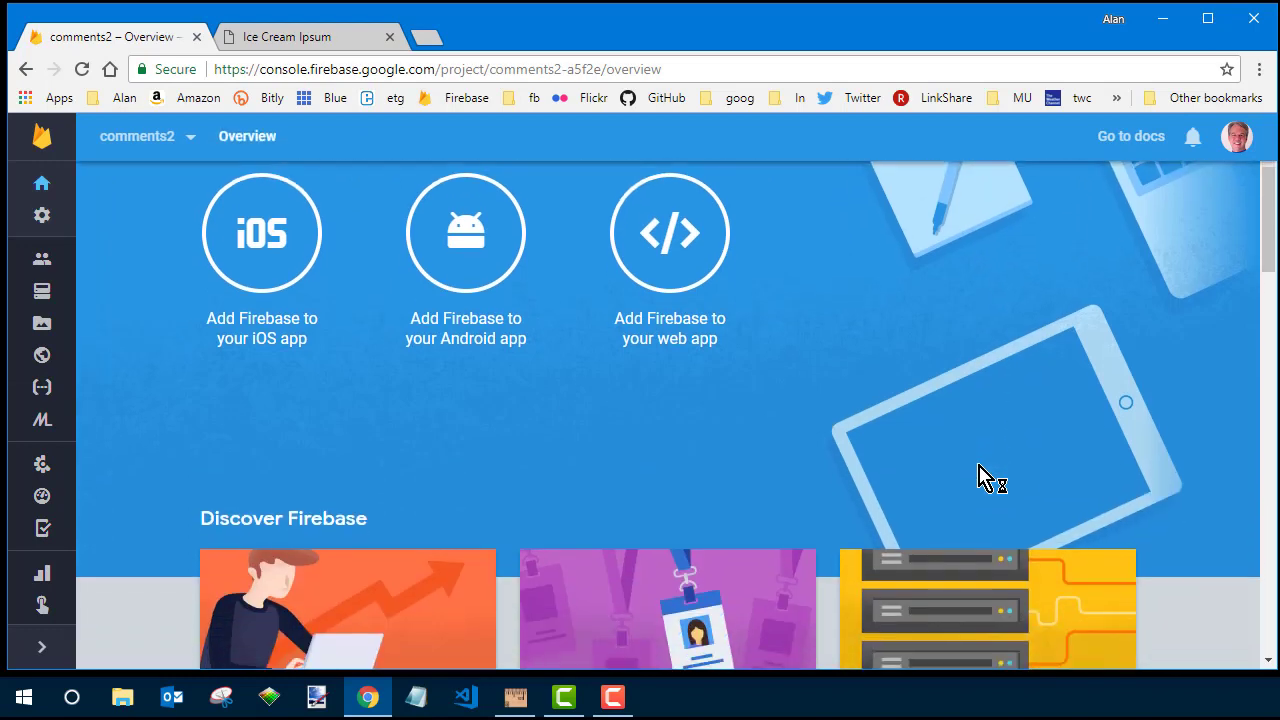
scroll("up", 3)
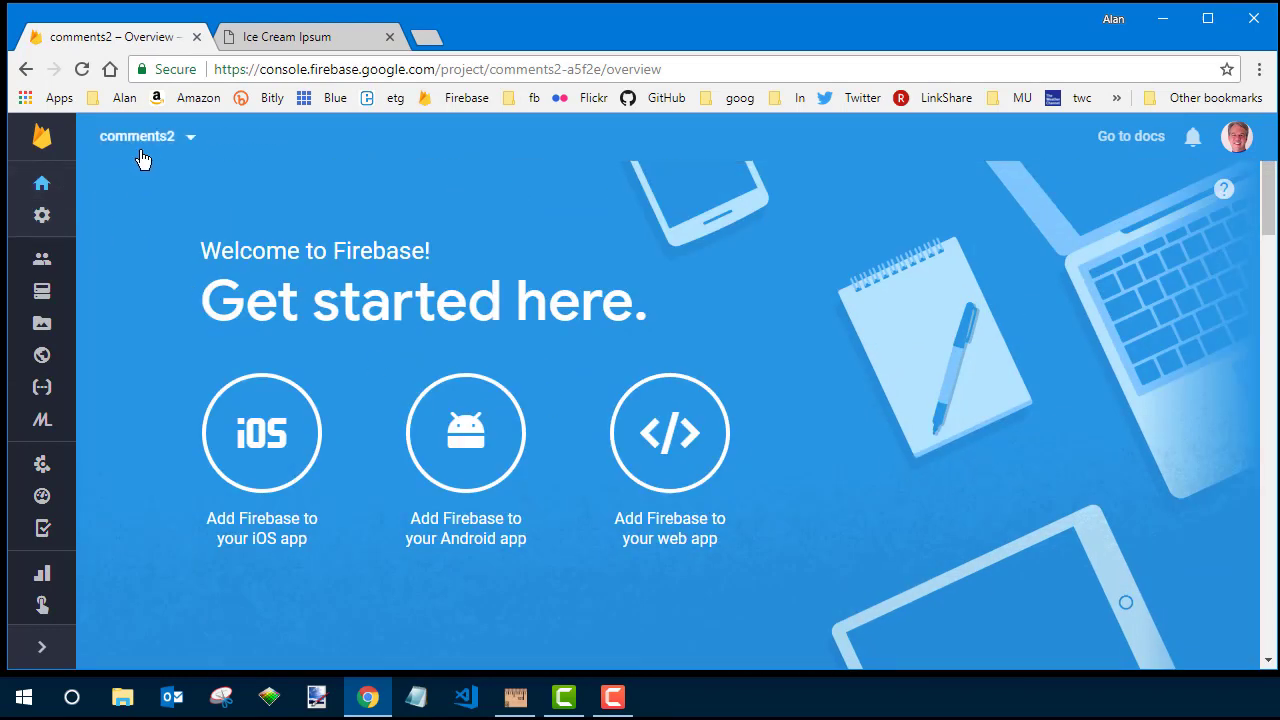
scroll("down", 3)
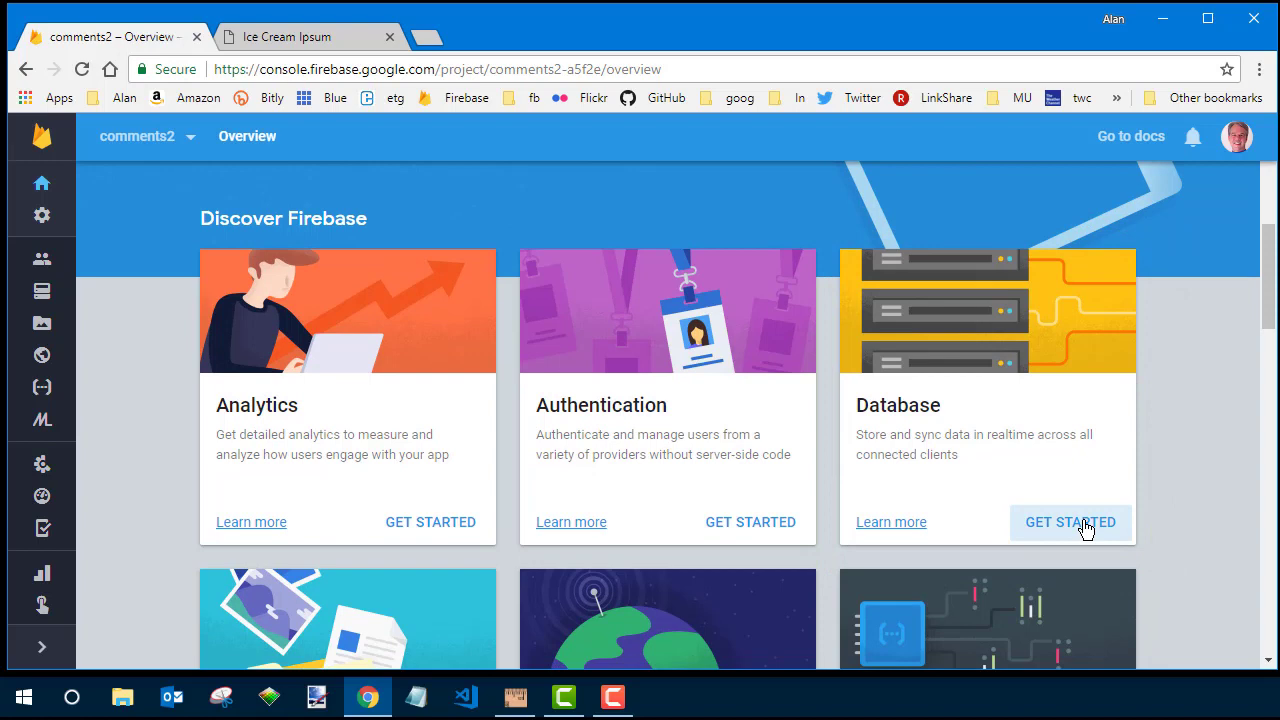
left_click(1069, 522)
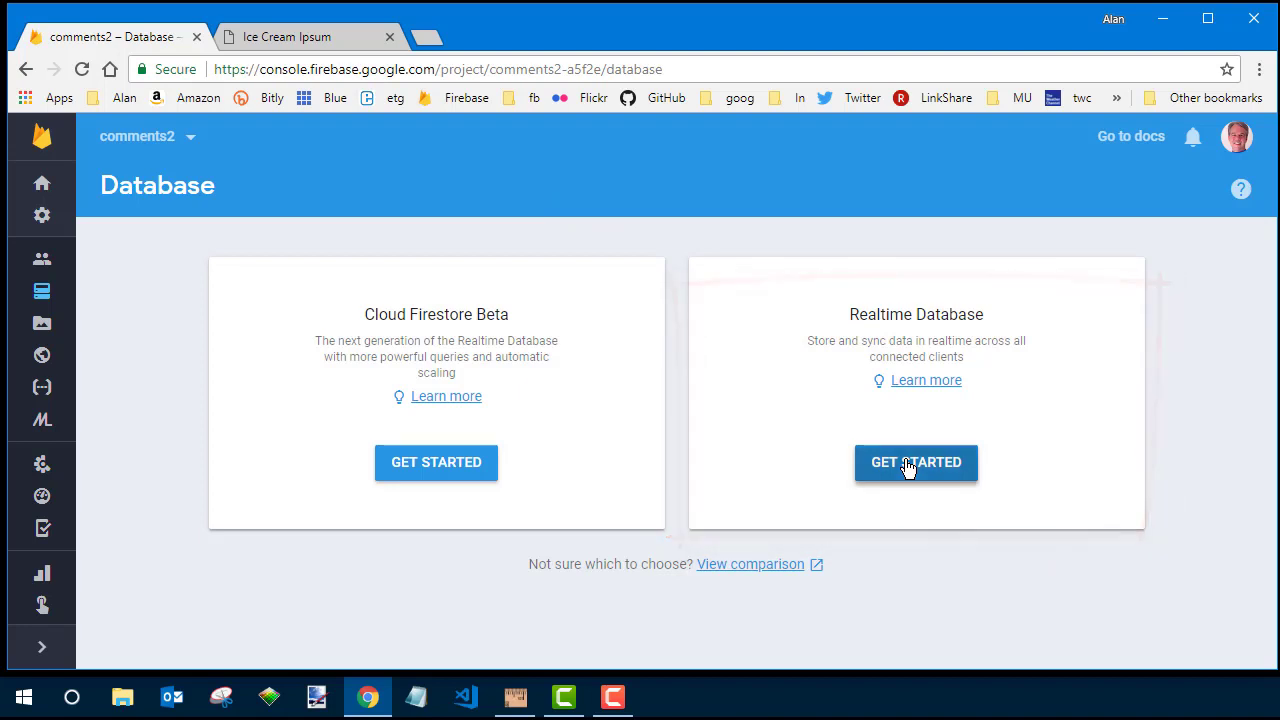
- Enable a Realtime Database started in test mode with open read/write rules
left_click(915, 462)
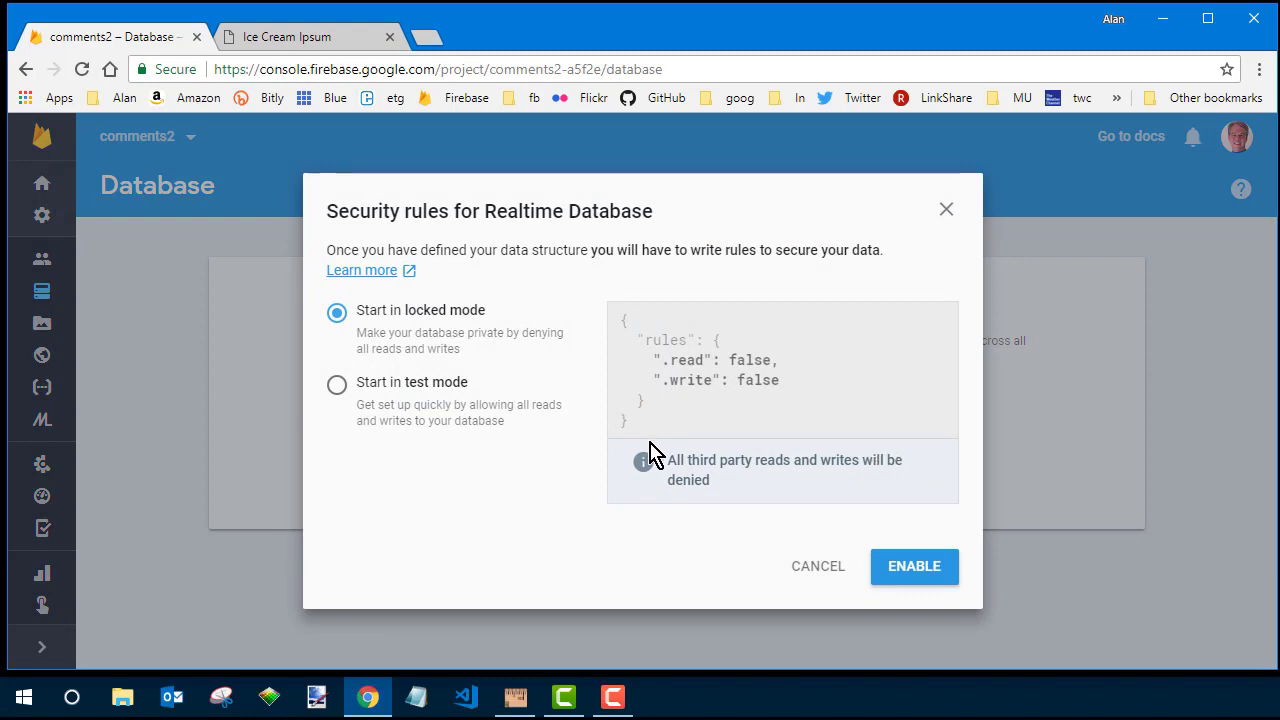
left_click(337, 384)
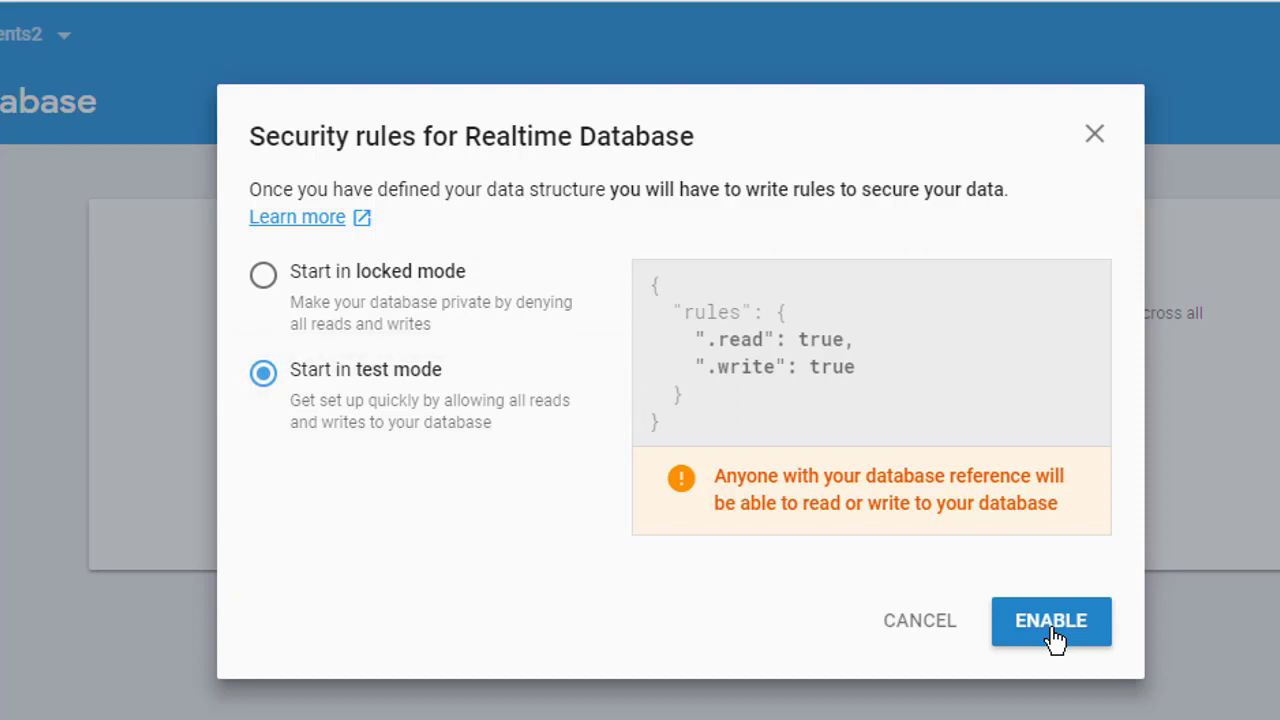
mouse_move(1050, 628)
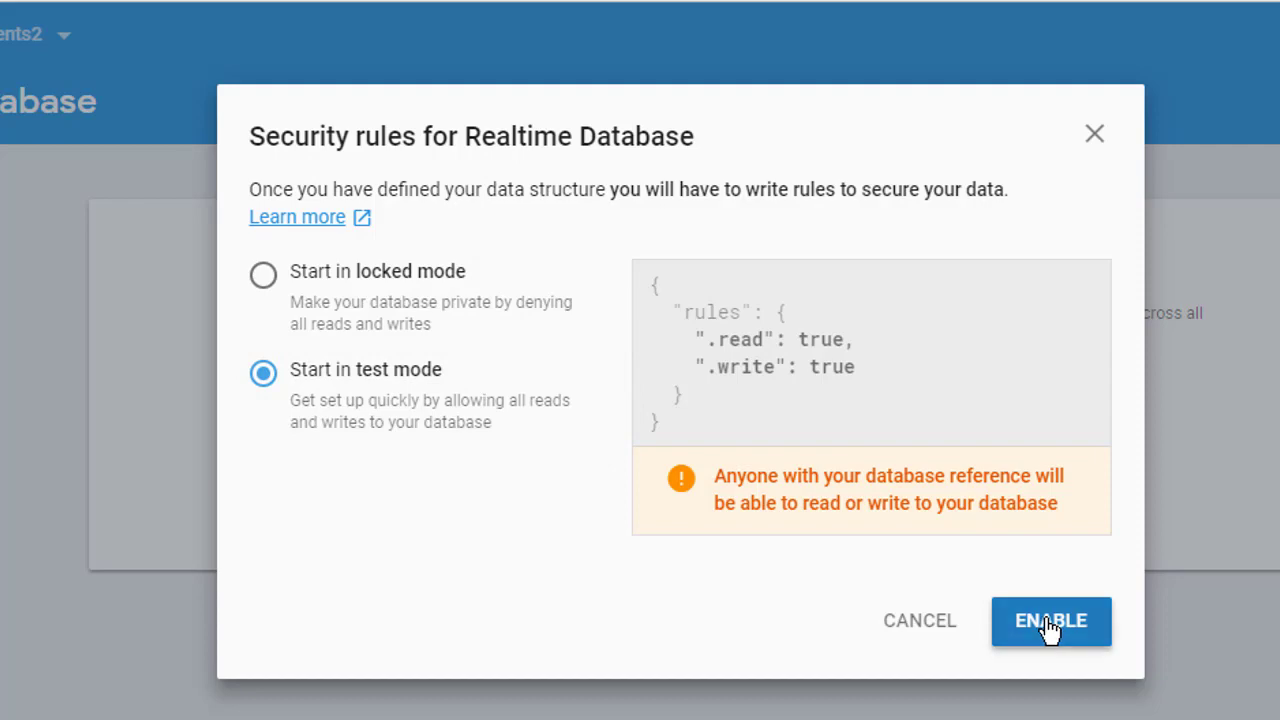
left_click(1051, 620)
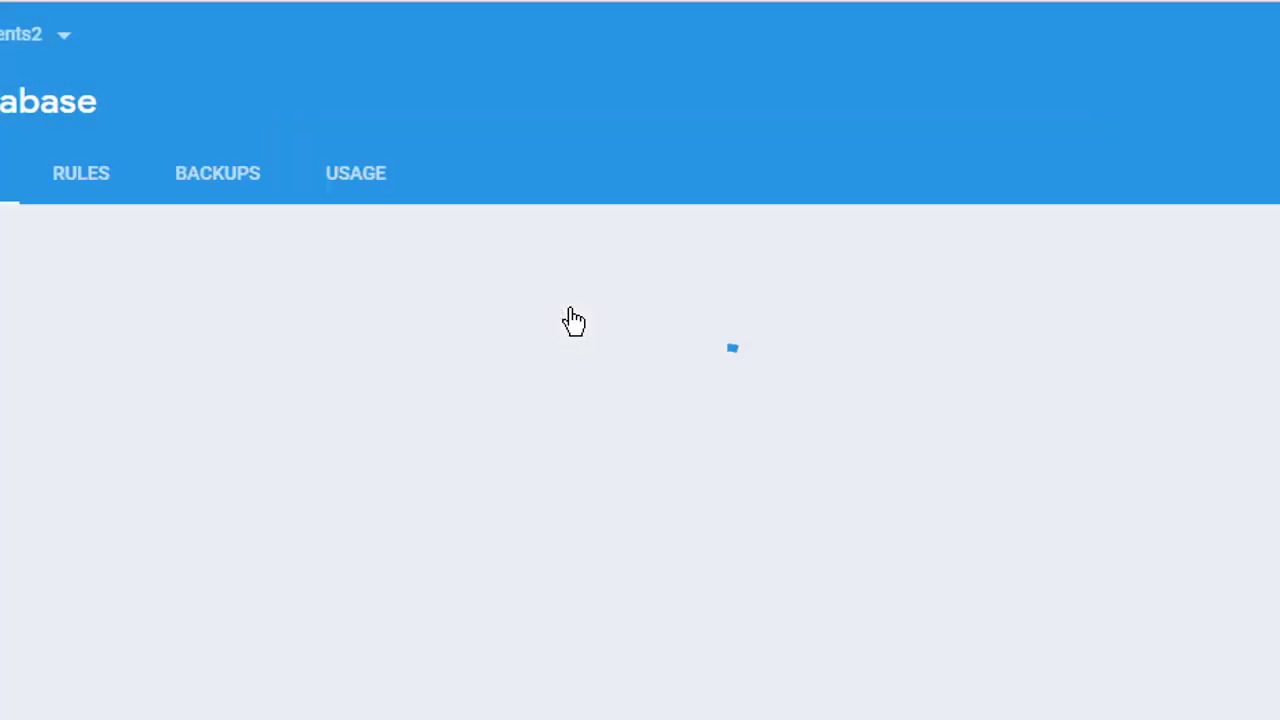